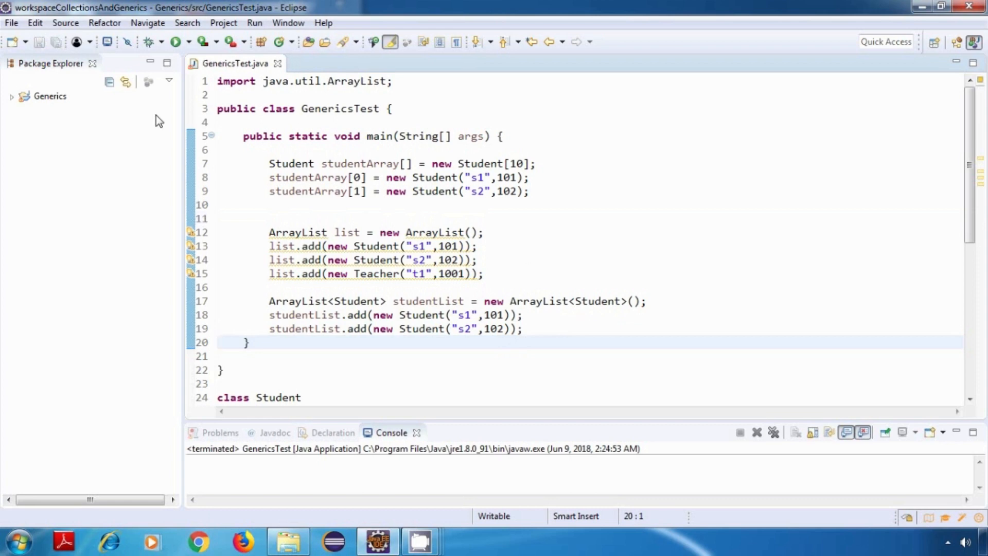
Write 'Student student1 = studentArray[0];' on line 10 after the array assignments.
click(365, 163)
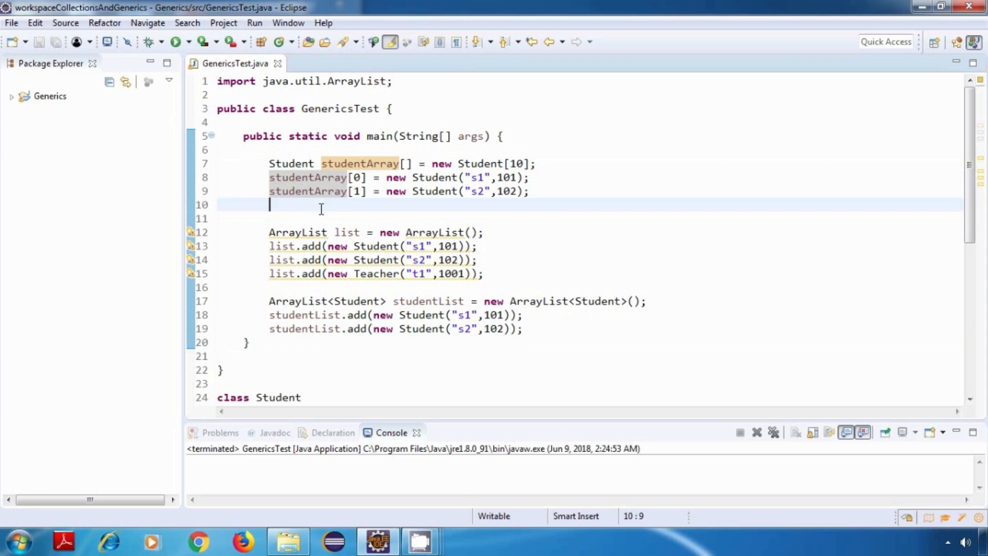
text(Student)
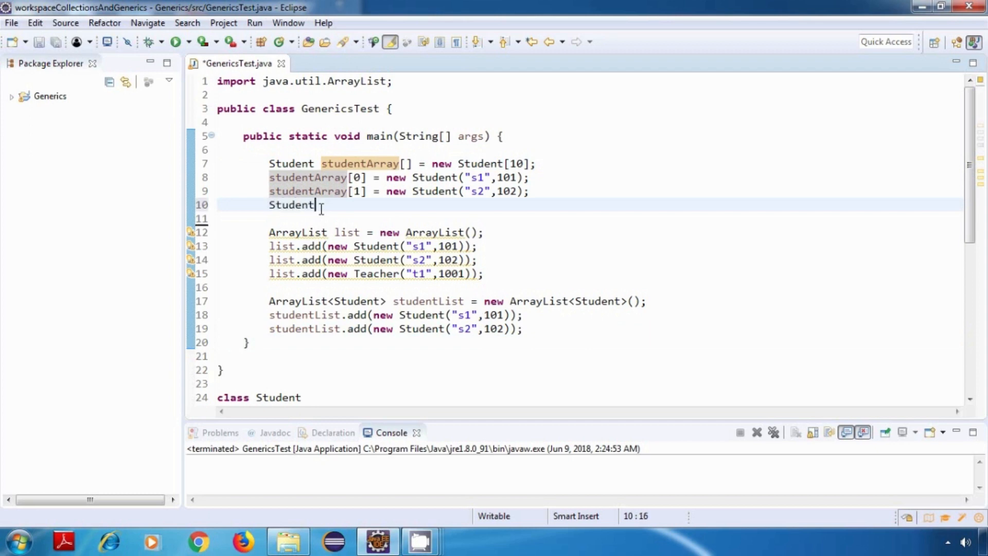
text(student1)
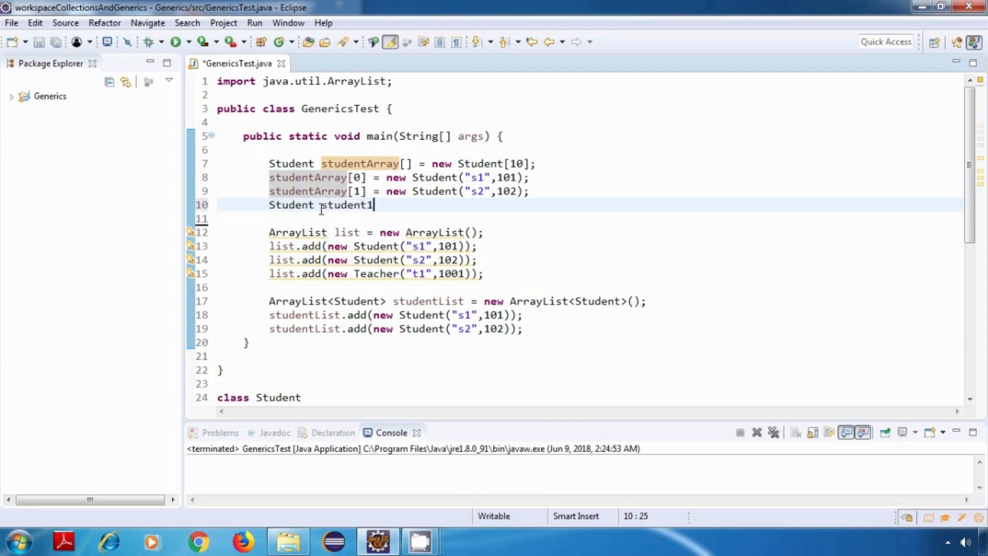
text(=)
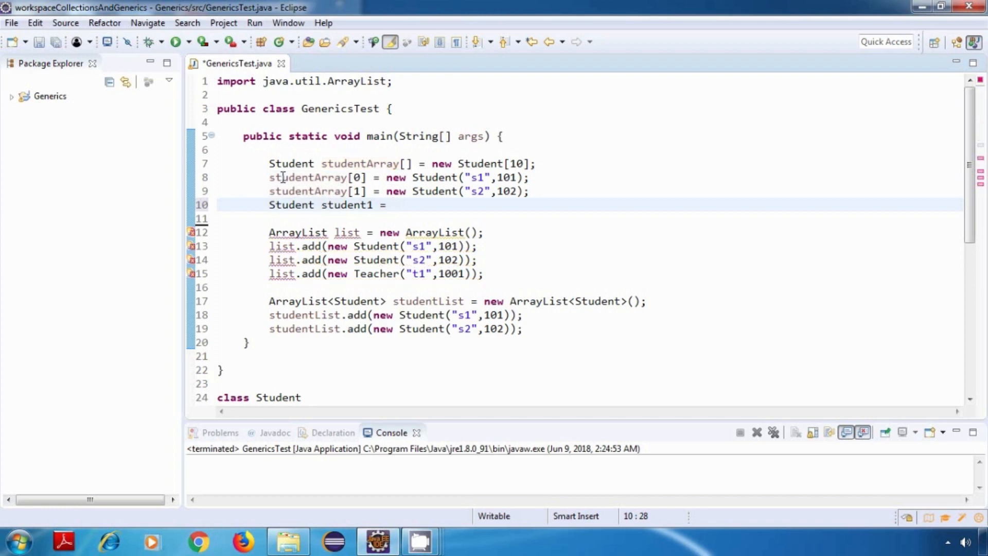
double_click(307, 177)
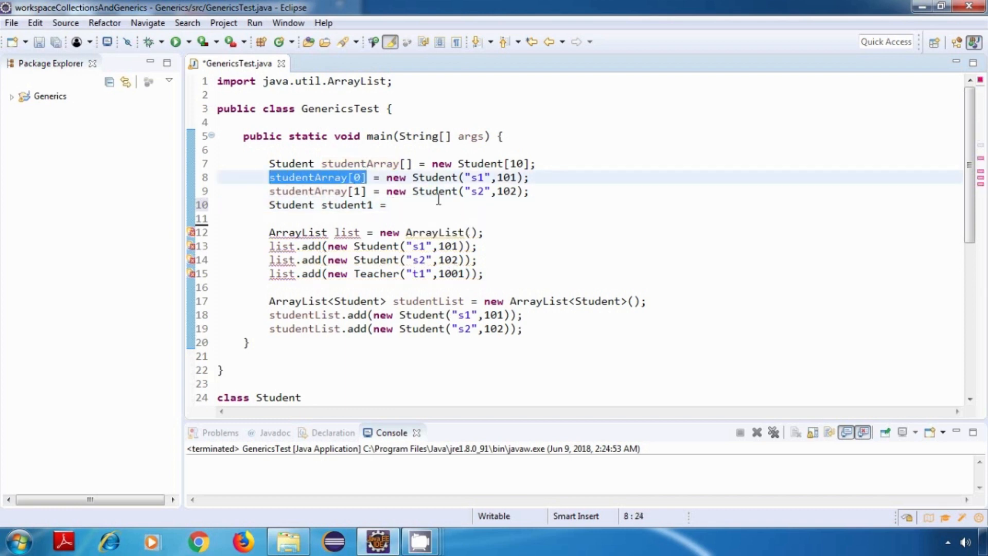
text(studentArray[0])
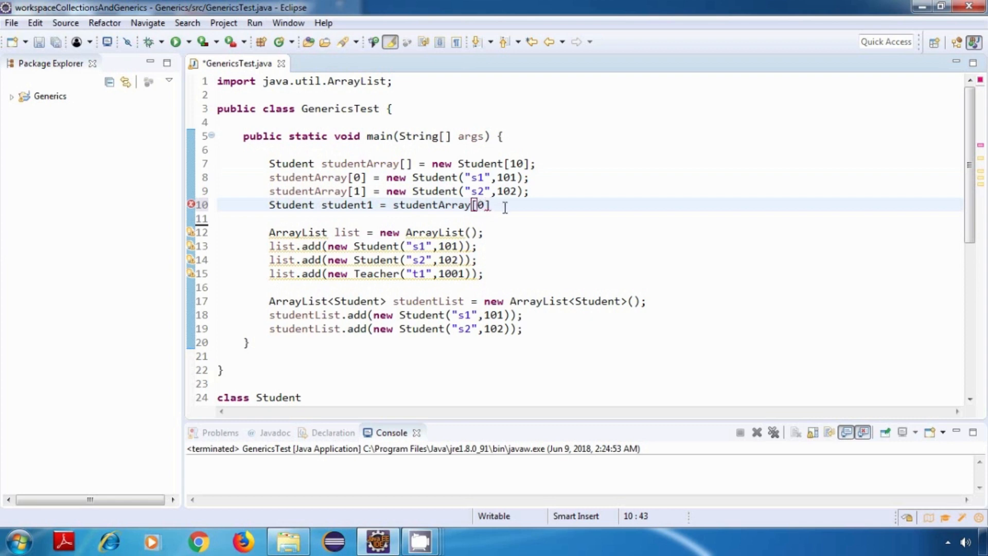
text(;)
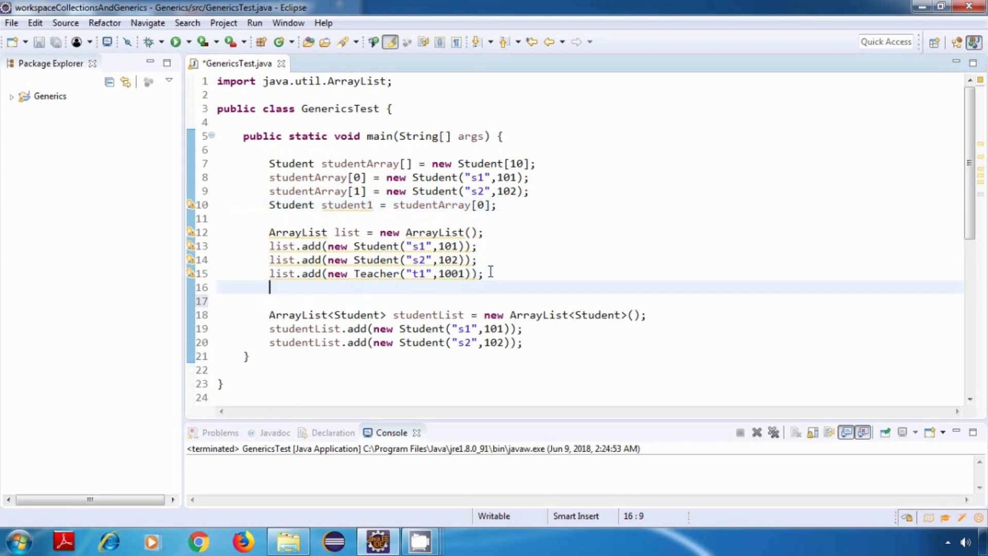
Add 'Student student2 = (Student)list.get(1);' below the raw list adds and save.
text(Student)
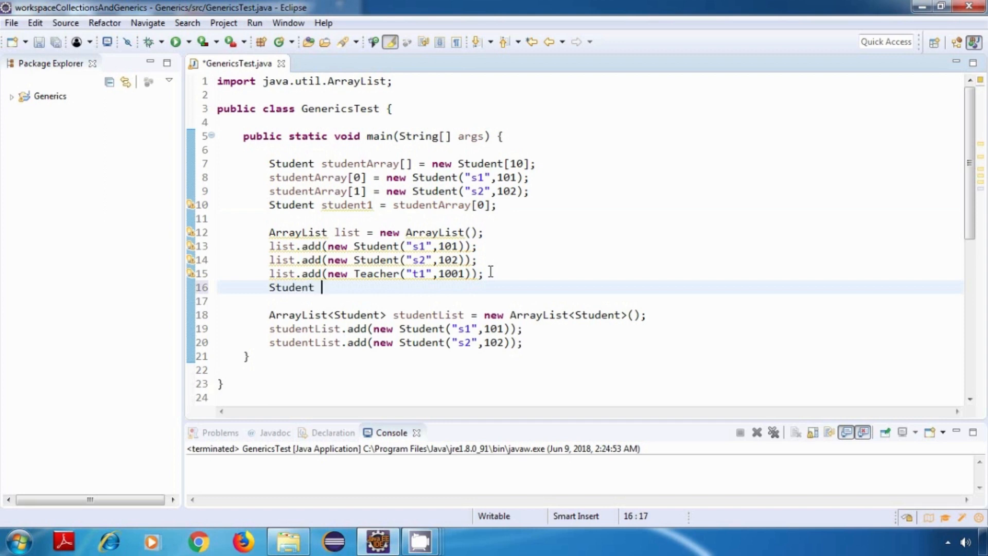
text(student2 =)
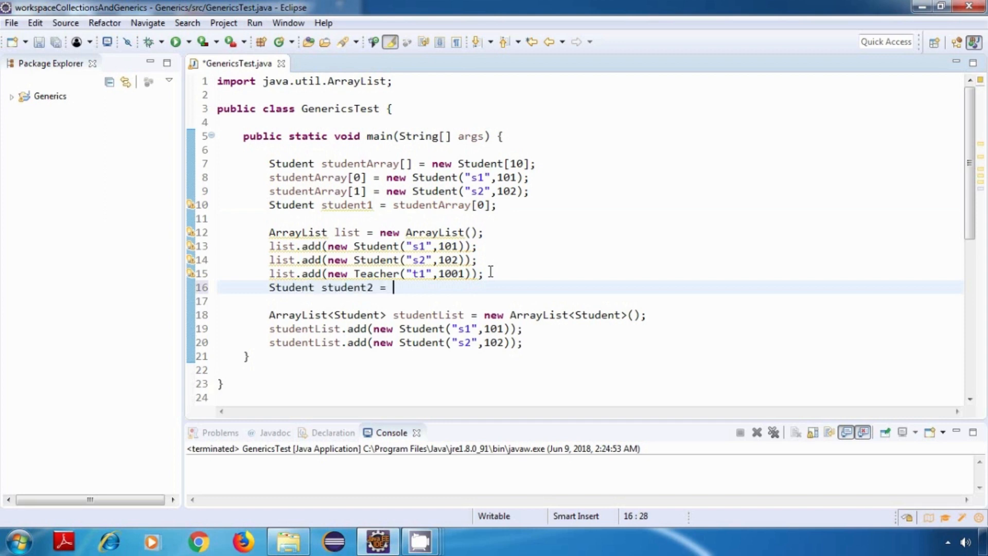
text(list.get(1);)
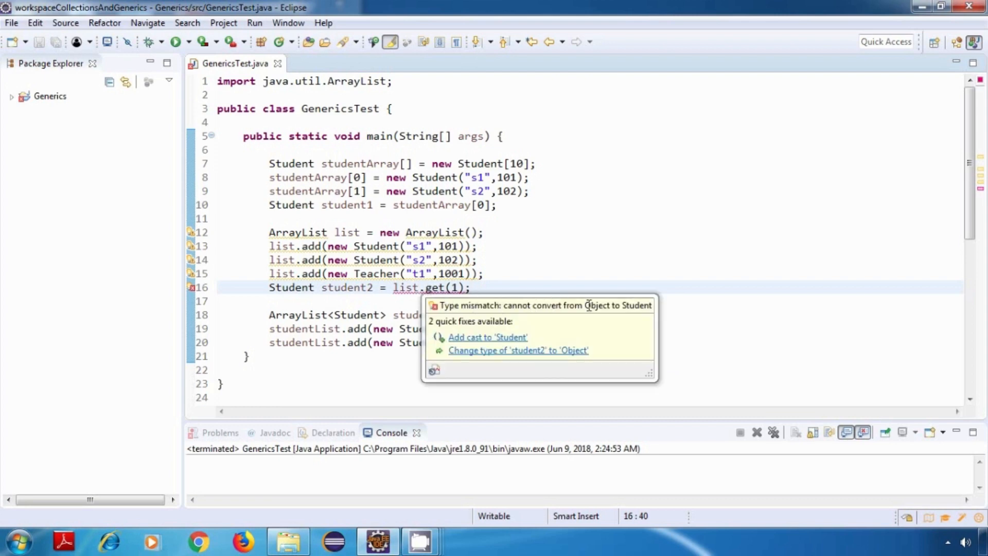
mouse_move(549, 318)
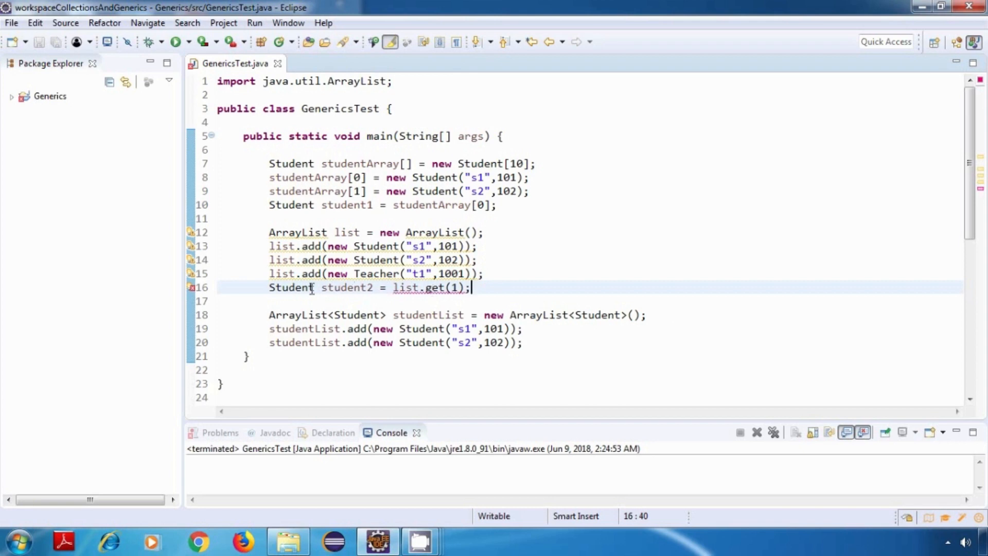
double_click(290, 288)
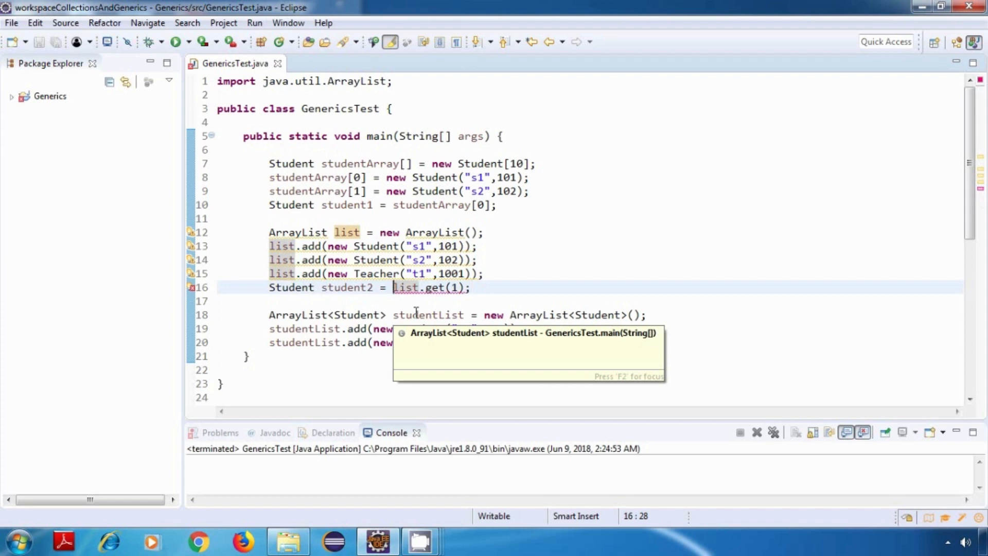
text((S))
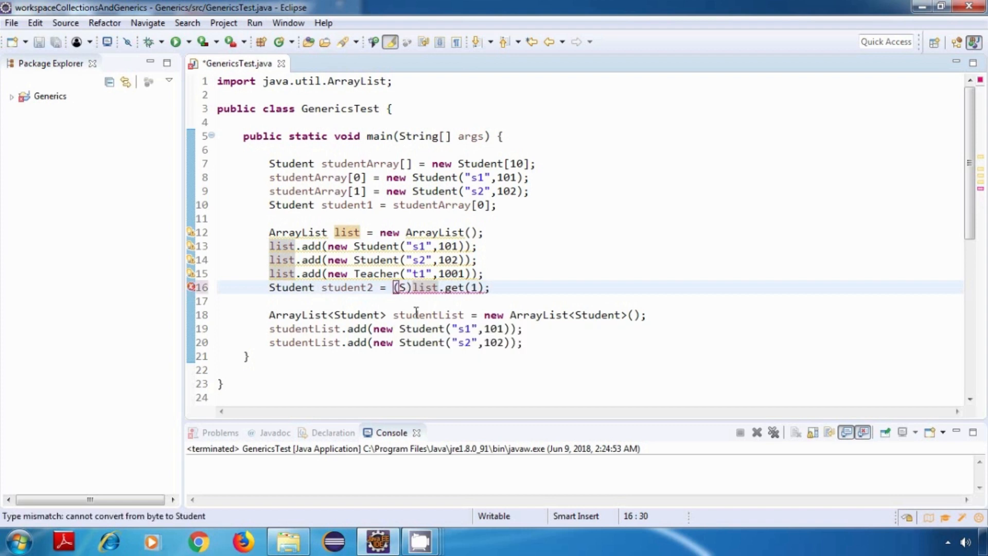
text(tudent)
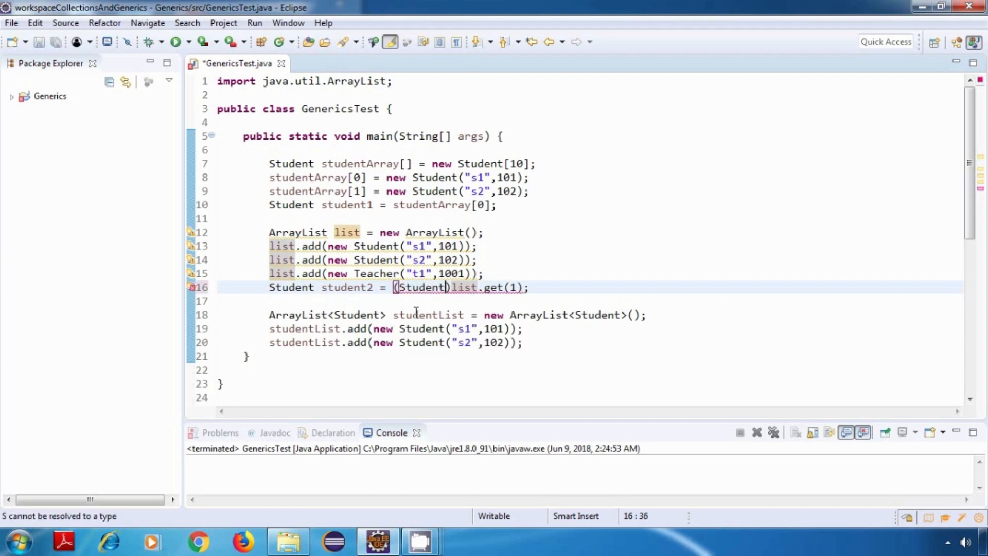
key(ctrl+s)
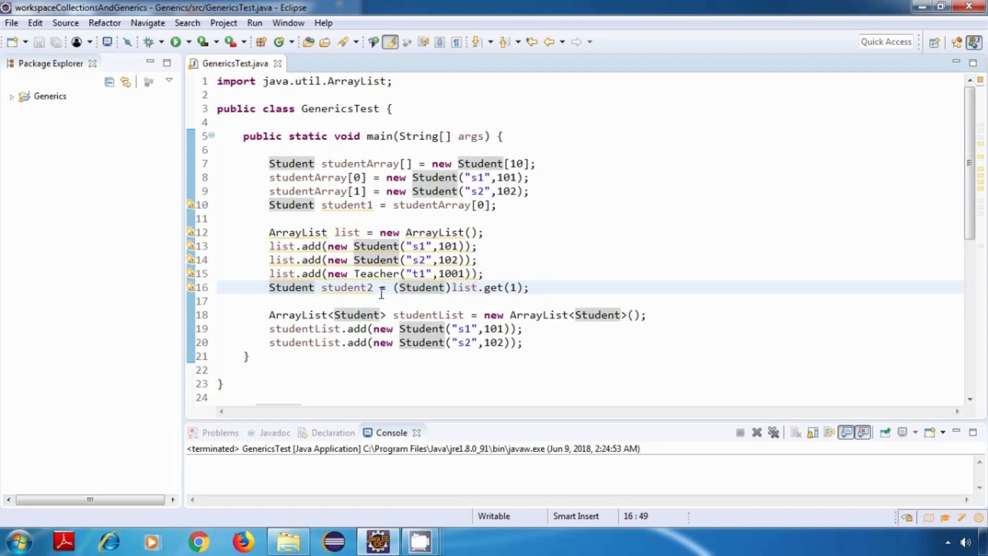
mouse_move(538, 288)
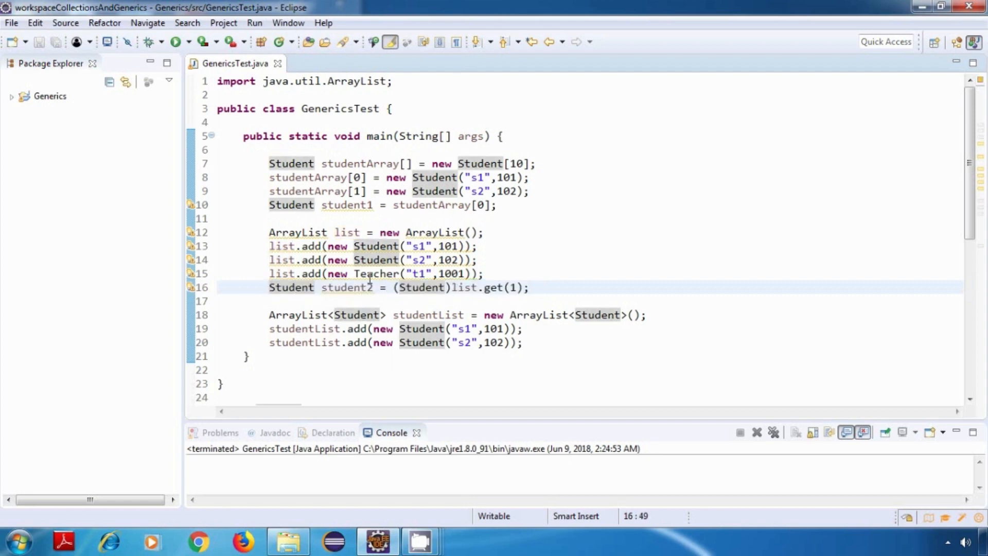
Run GenericsTest fetching list.get(2) and maximize the console showing the ClassCastException.
triple_click(371, 246)
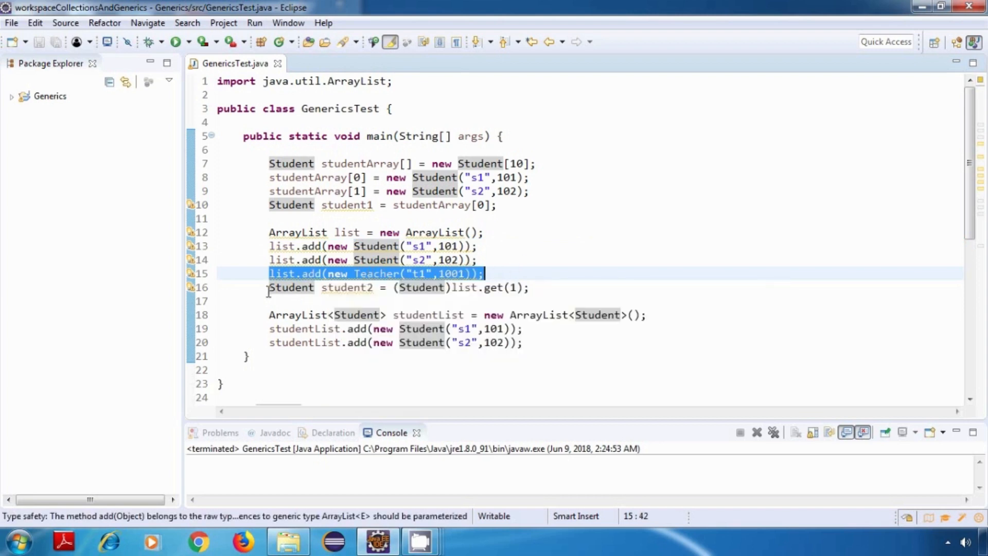
mouse_move(516, 287)
text(2)
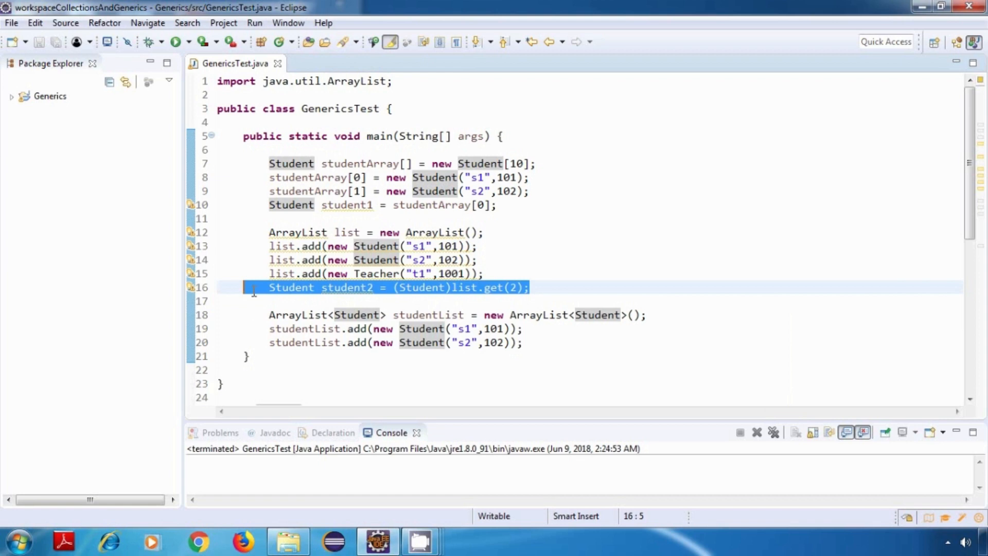
click(178, 41)
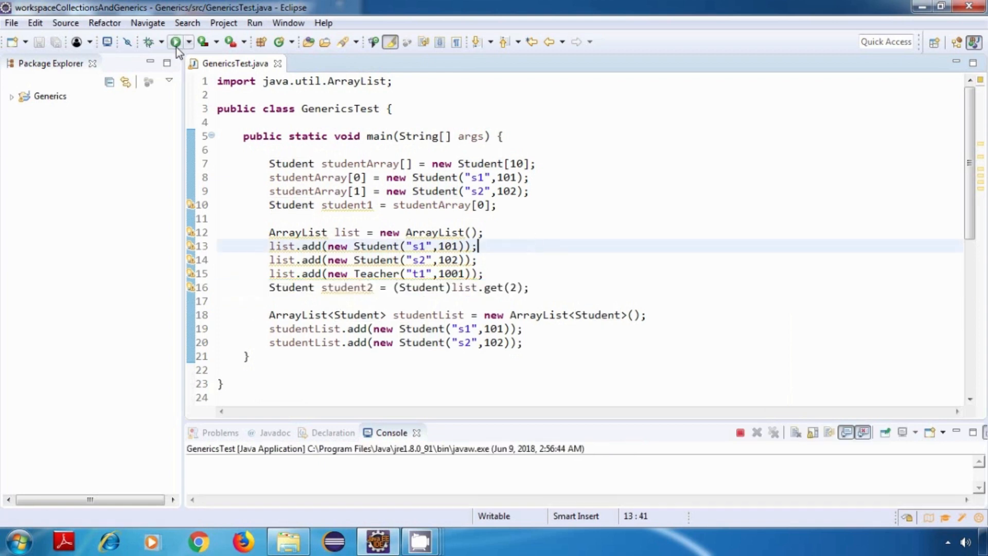
click(177, 42)
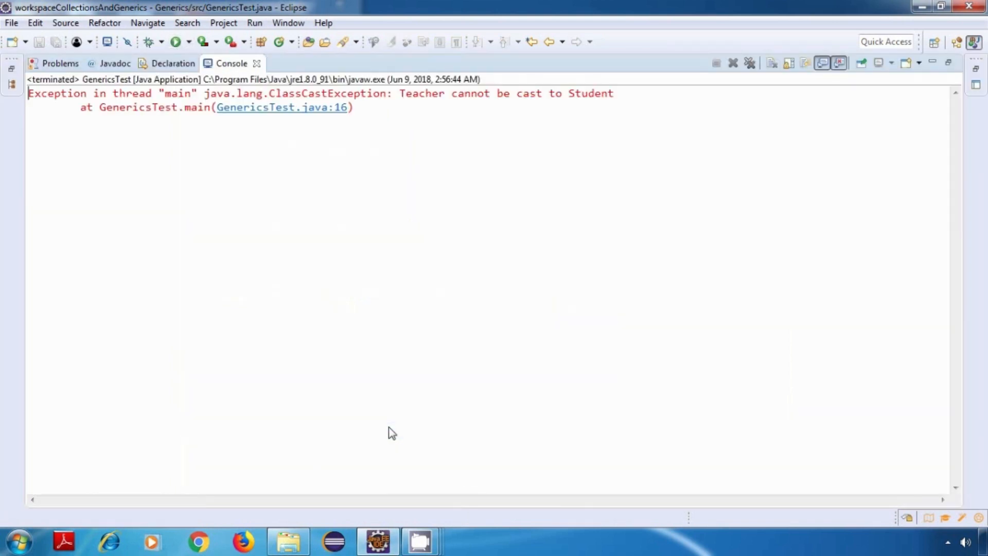
mouse_move(296, 94)
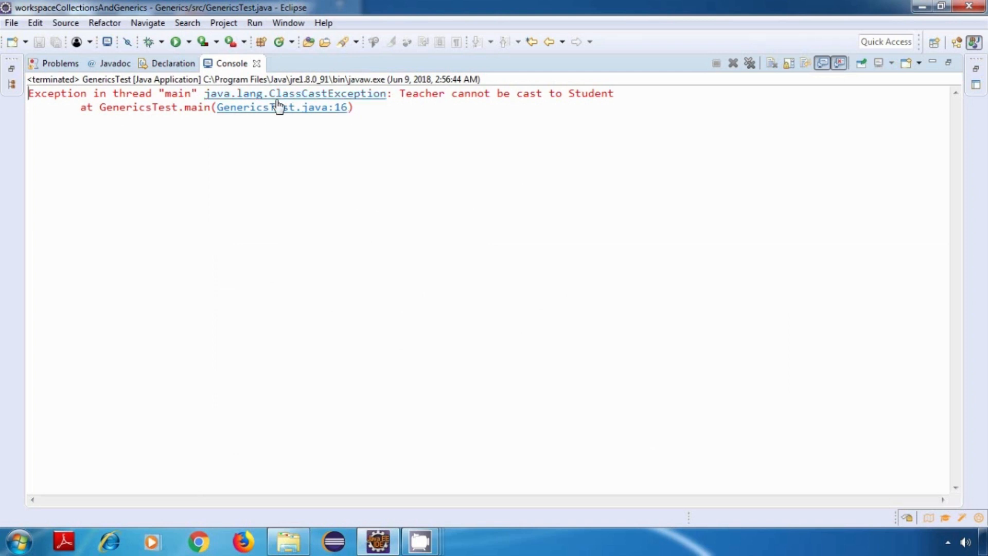
mouse_move(429, 96)
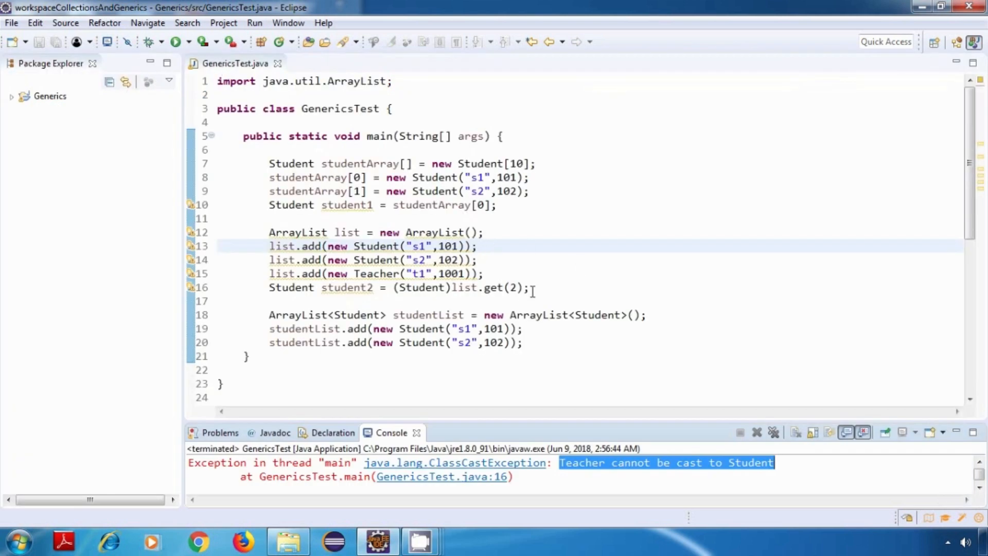
Add 'Student student3 = studentList.get(1);' after the studentList adds, with no cast.
click(533, 287)
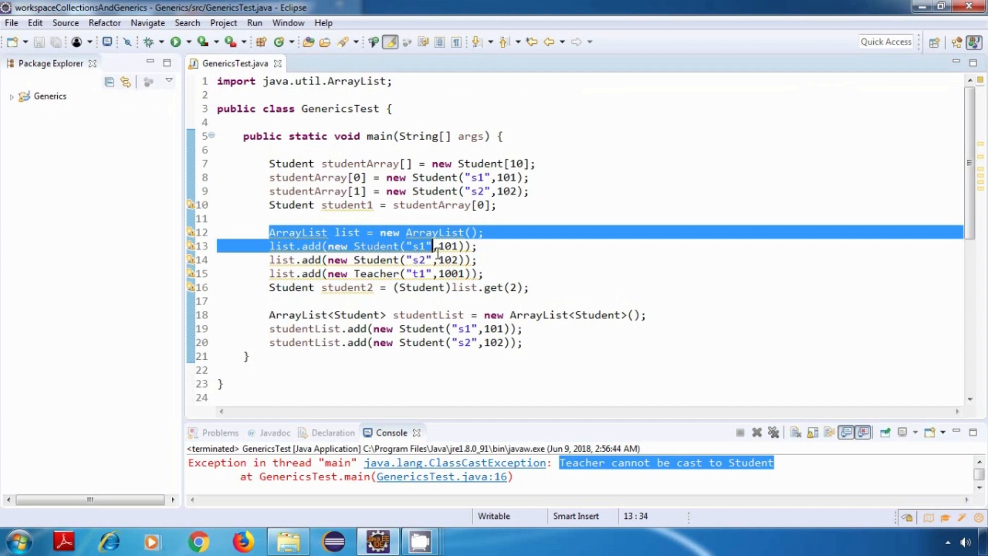
click(532, 288)
text(1)
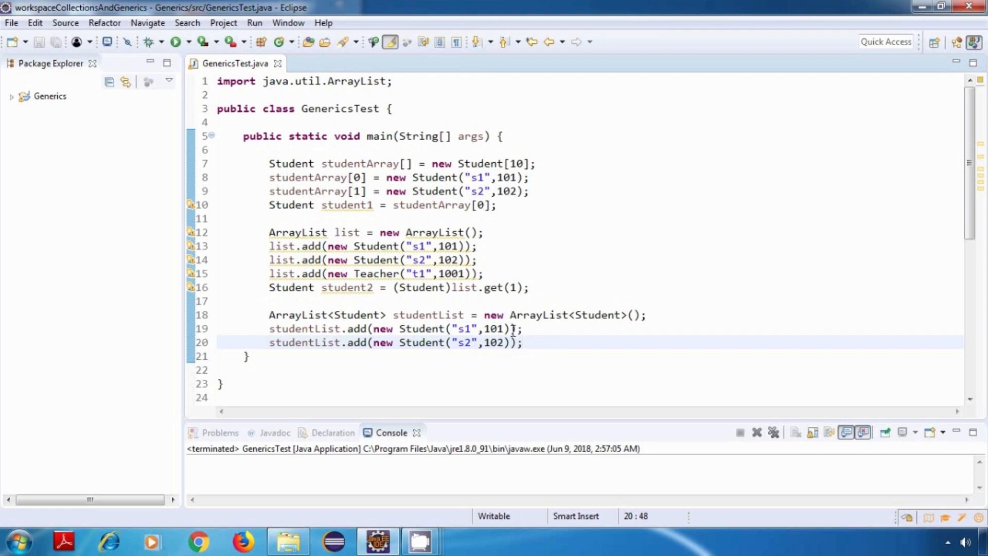
key(Return)
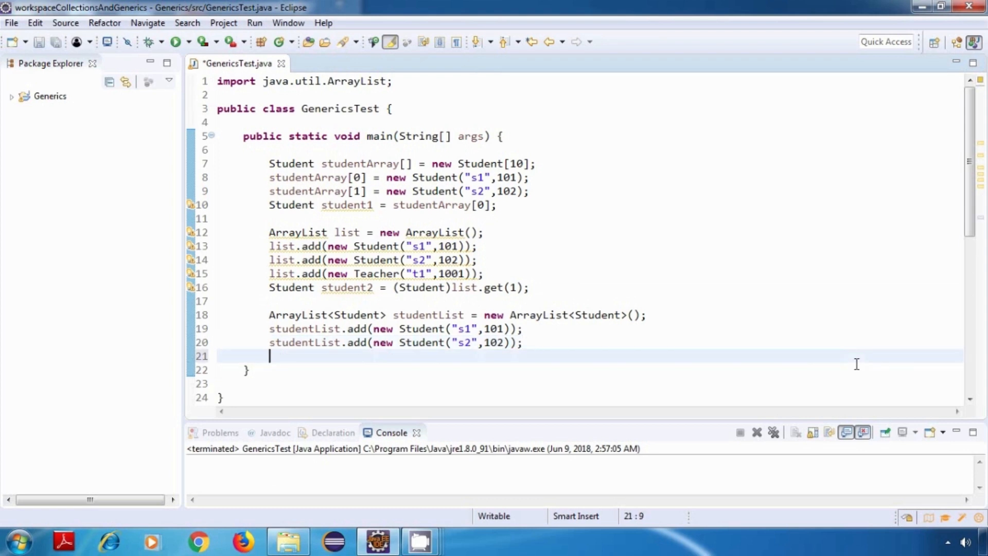
text(S)
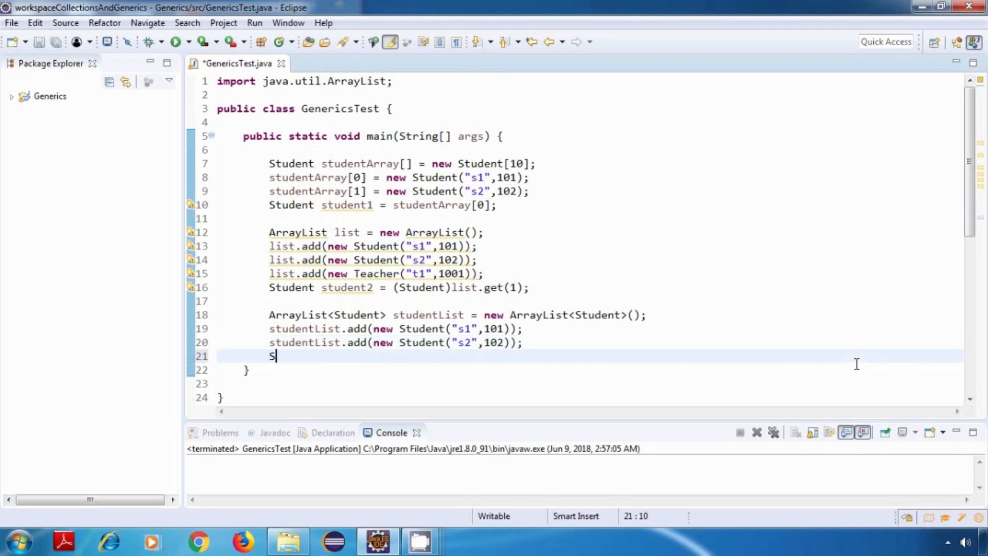
text(tudent)
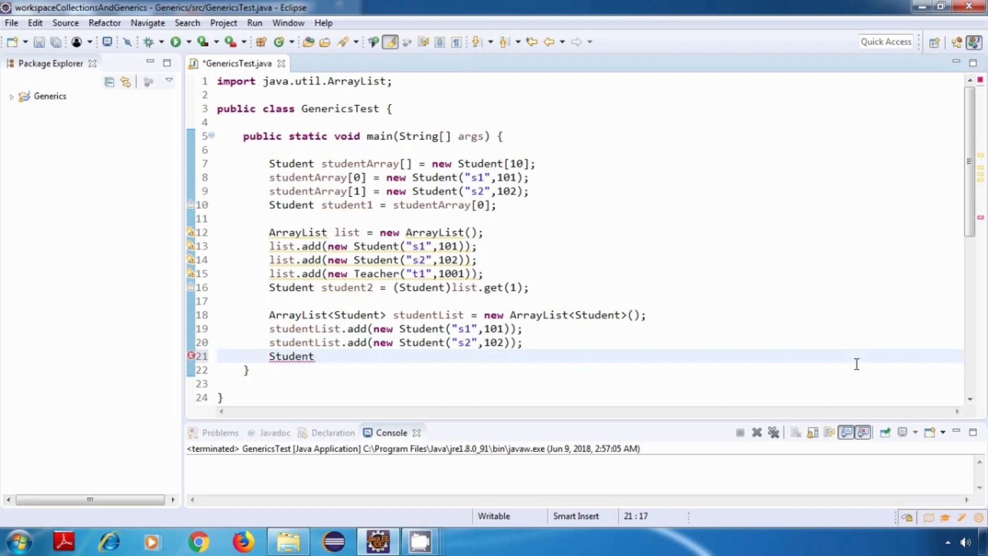
text(student)
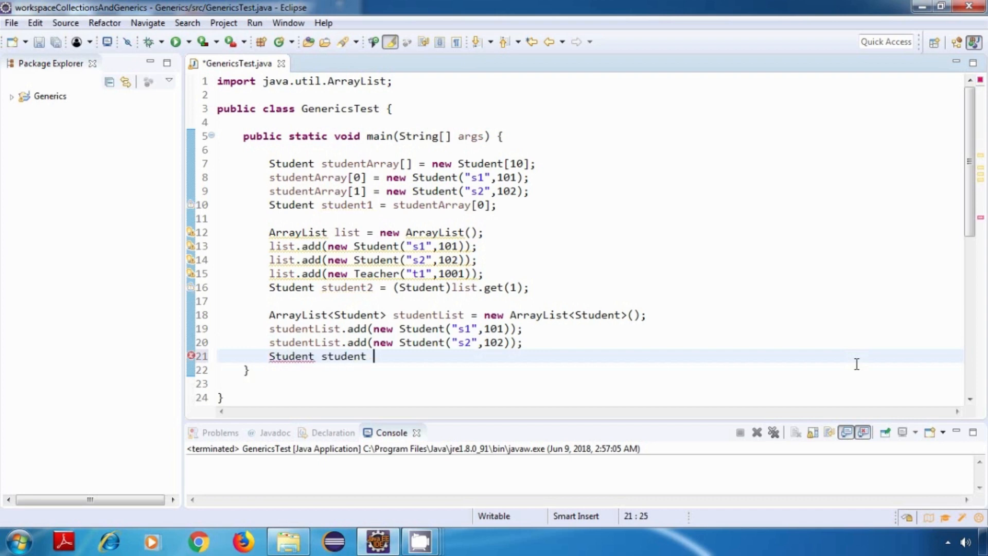
text(3 =)
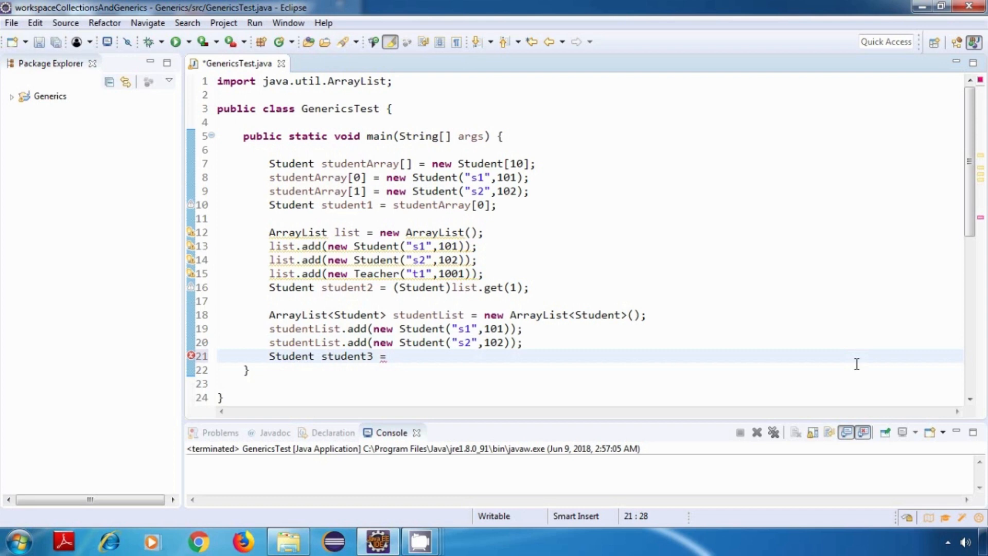
text(stude)
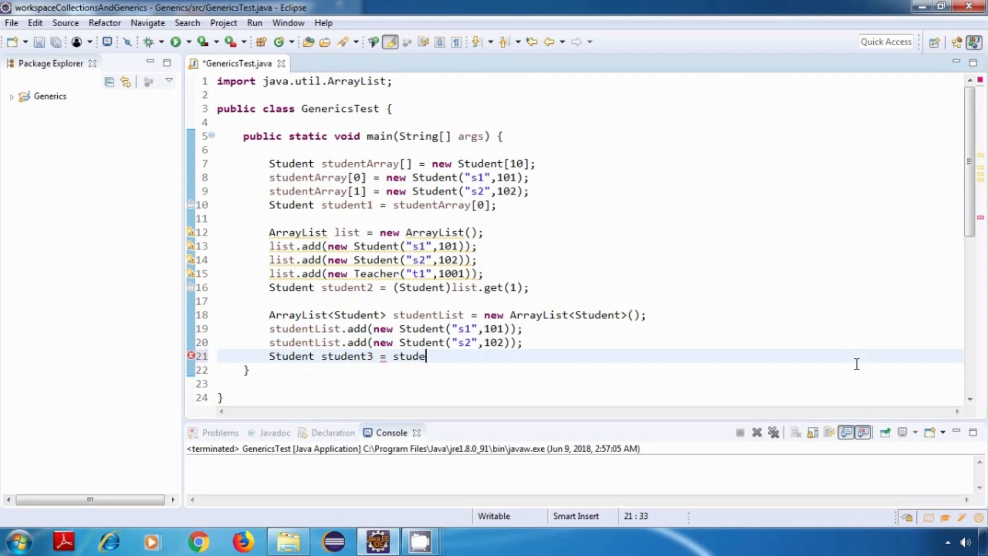
text(ntList.get(1)
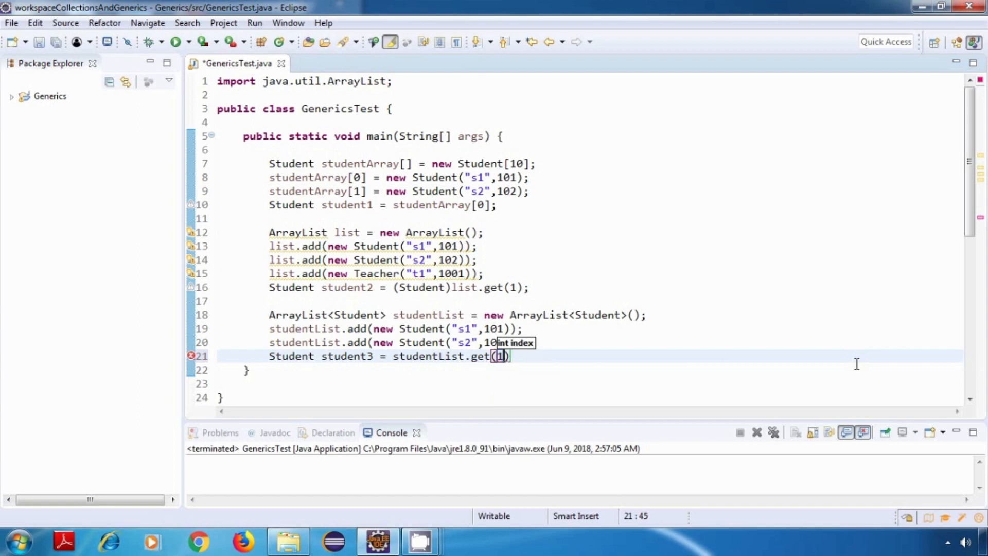
click(539, 365)
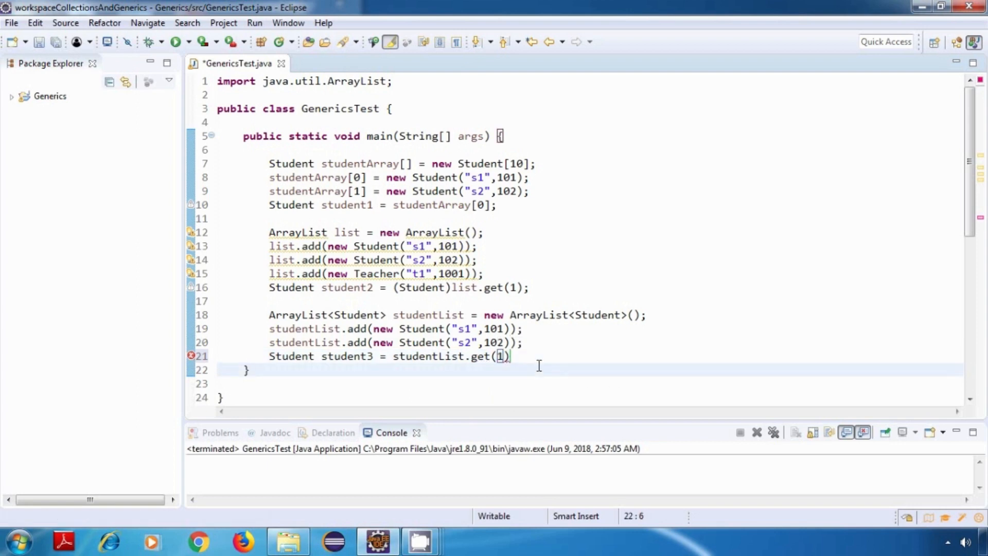
text(;)
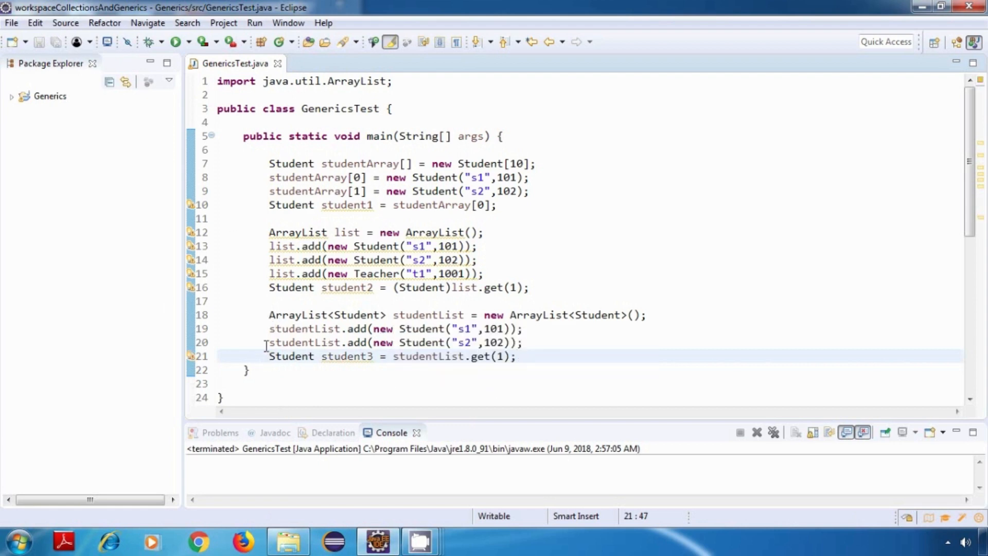
triple_click(390, 356)
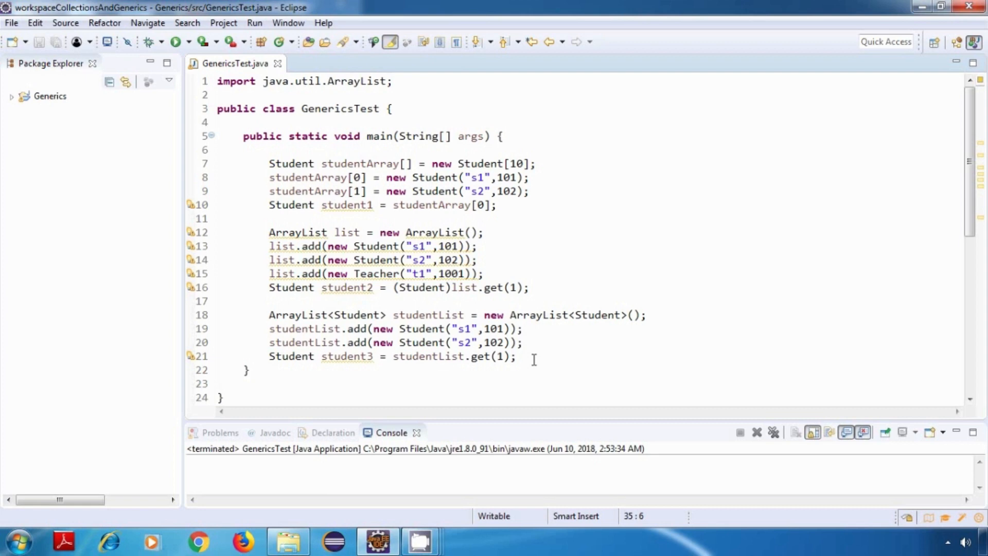
Generate toString() methods printing name and id for both Student and Teacher.
scroll(down, 3)
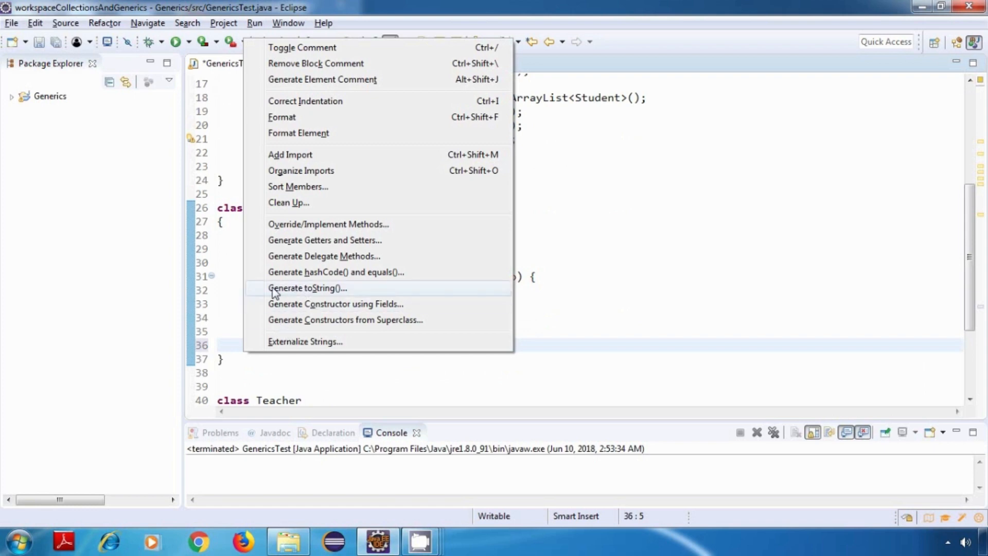
click(307, 288)
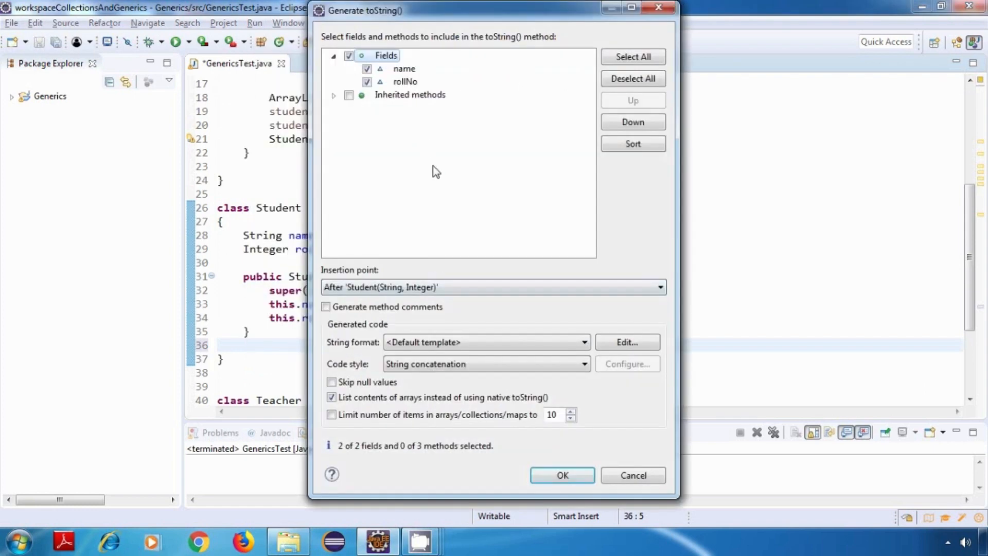
mouse_move(536, 416)
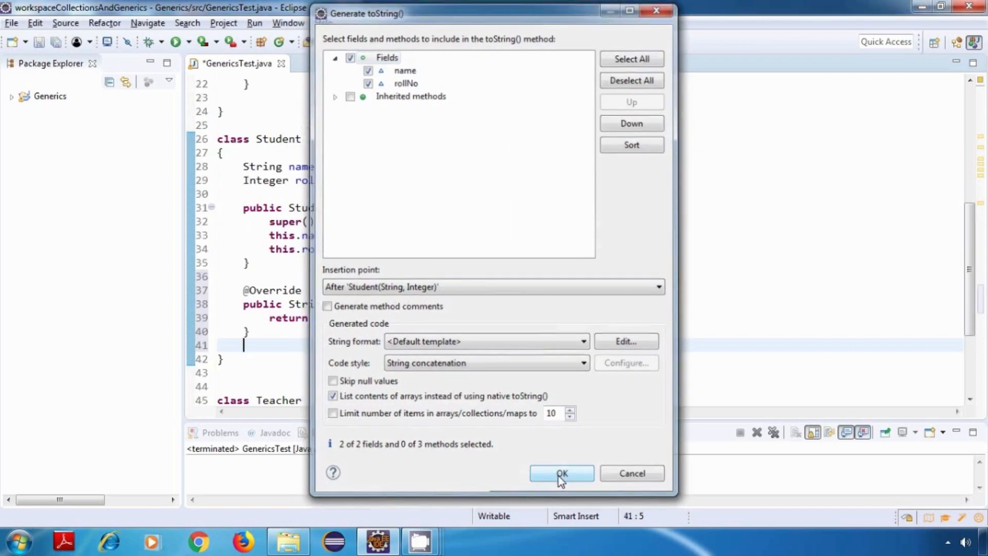
click(561, 474)
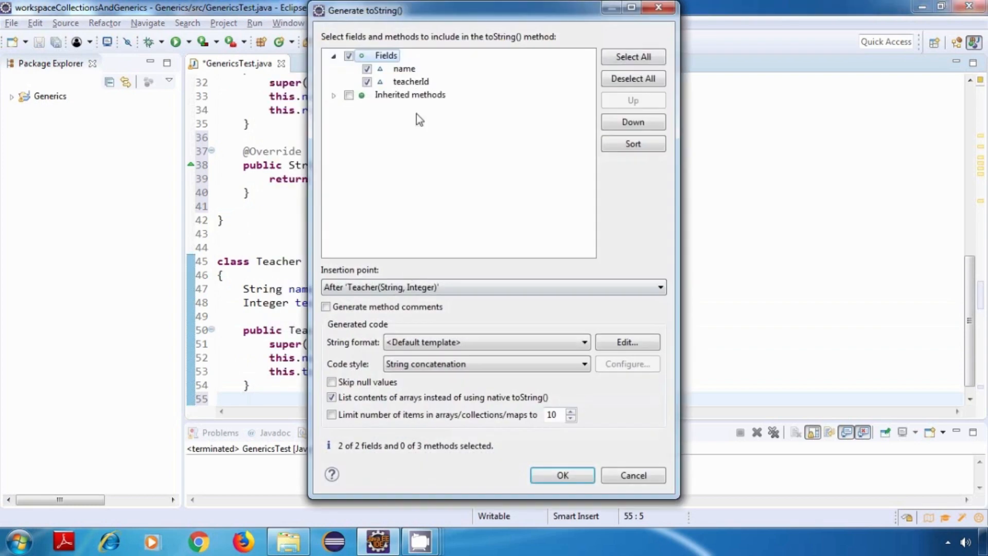
click(561, 474)
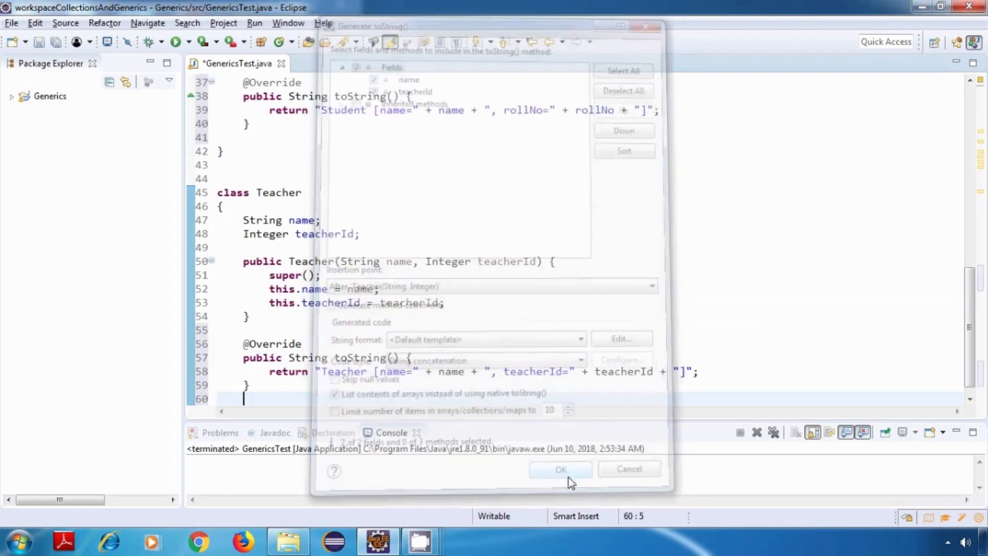
click(560, 469)
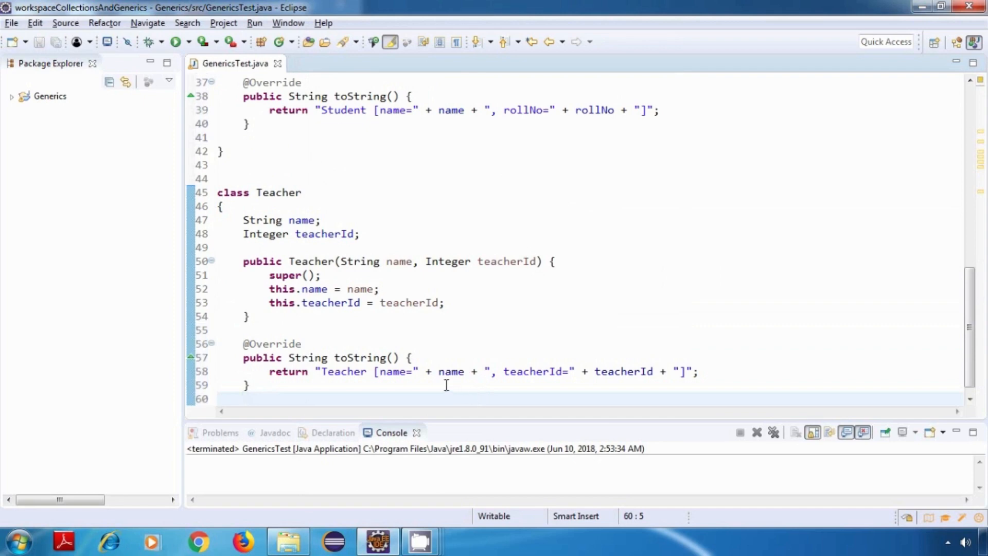
mouse_move(426, 371)
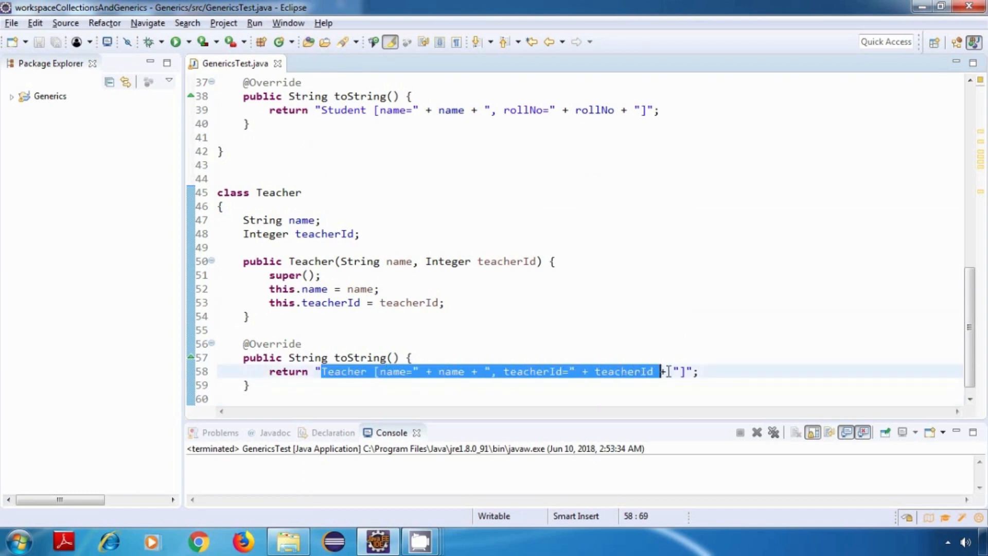
scroll(up, 3)
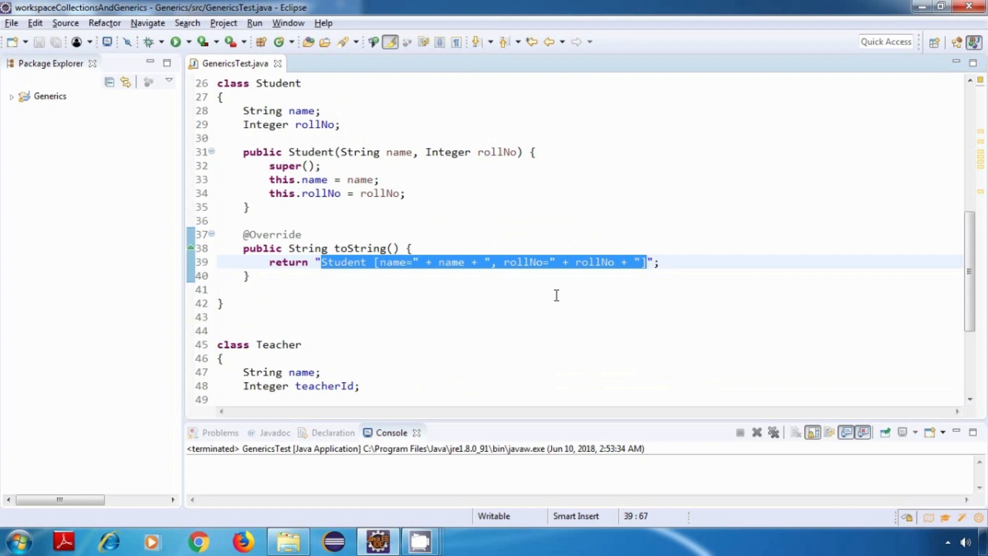
scroll(up, 3)
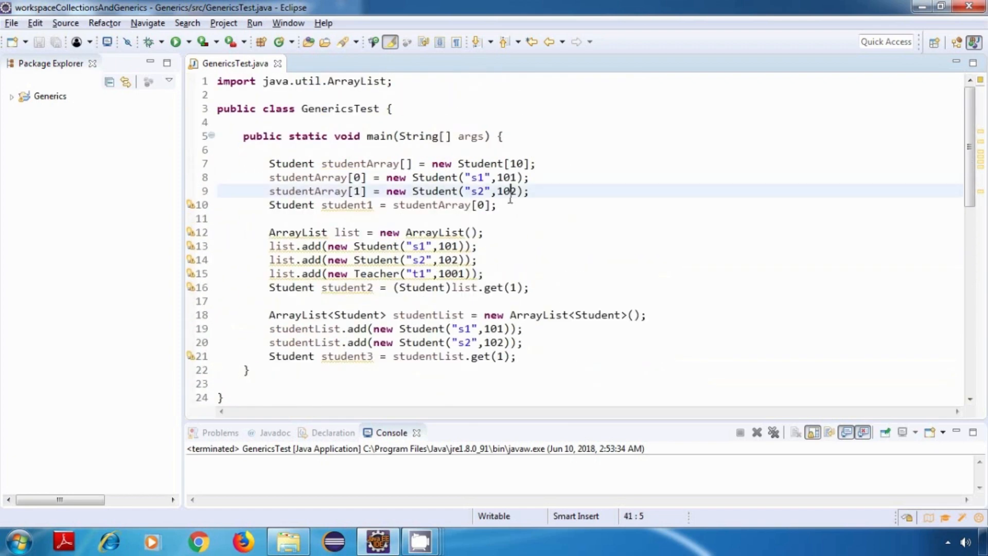
Add a println below line 10 printing 'studentArray:' plus student1.
click(497, 205)
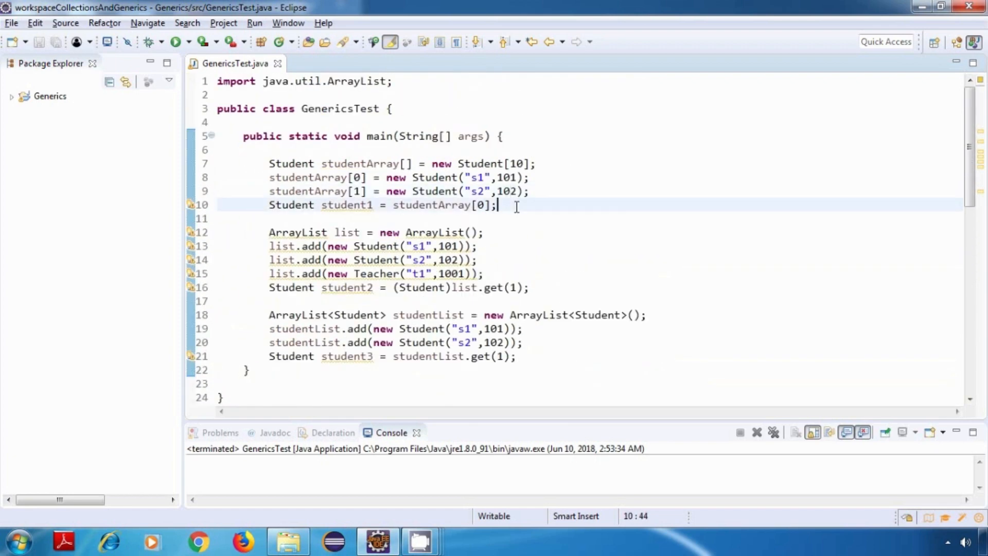
key(Return)
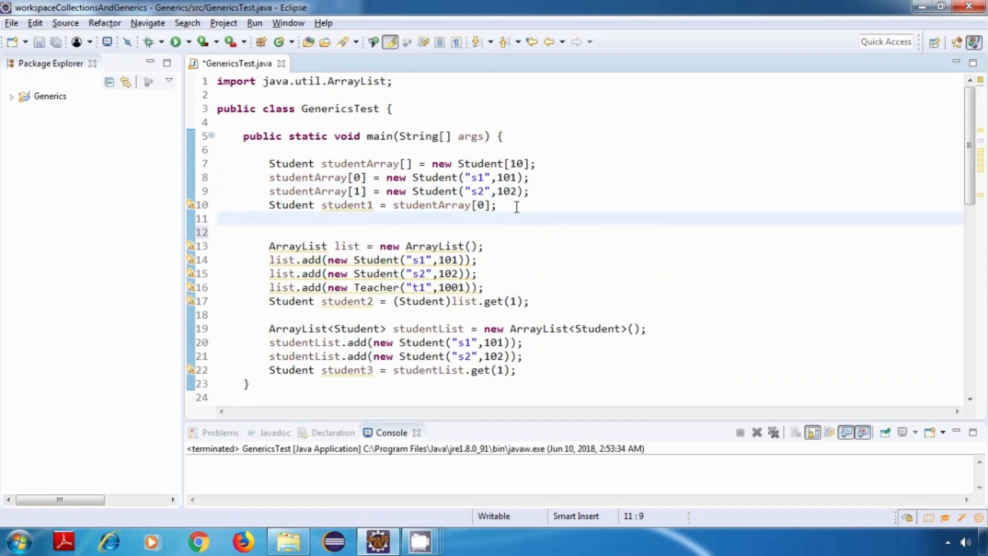
text(sys)
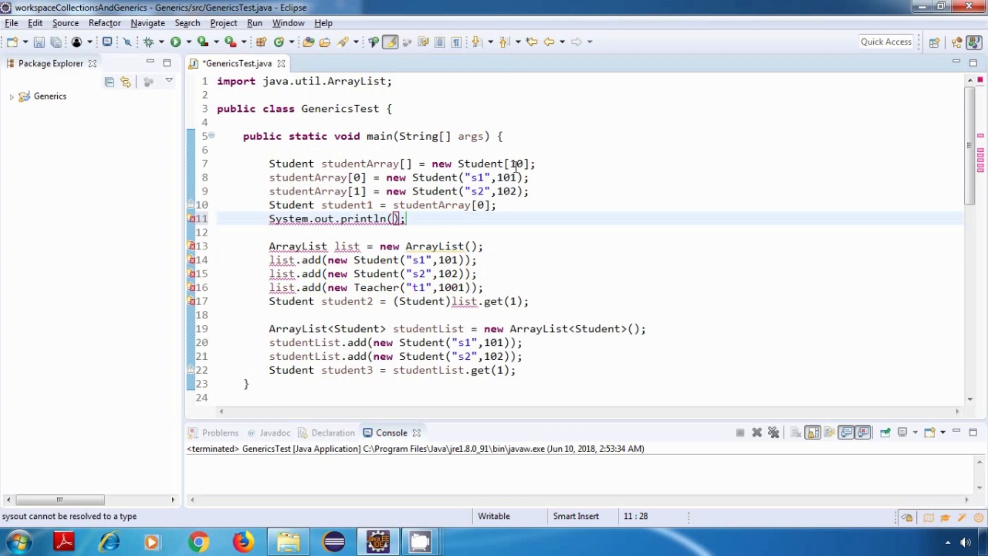
text("")
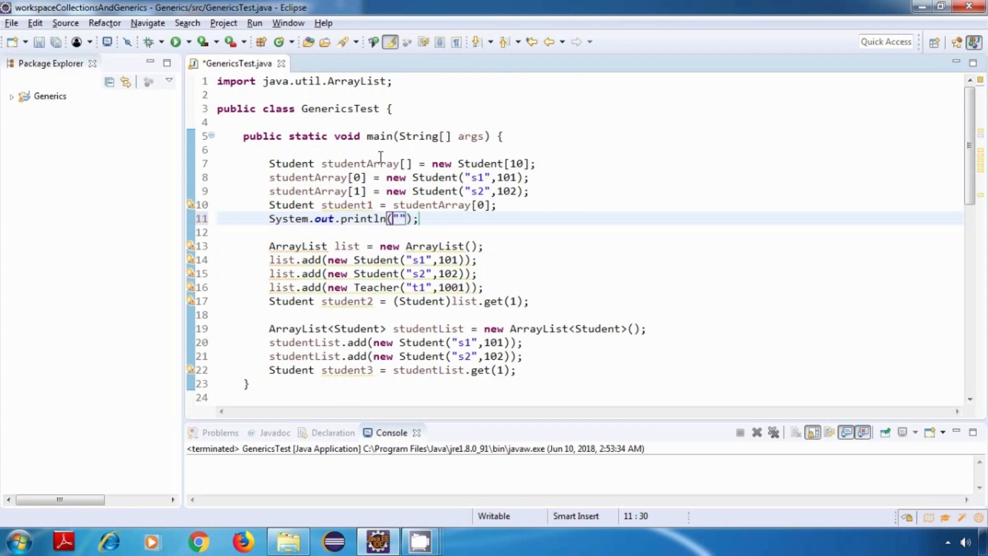
double_click(308, 177)
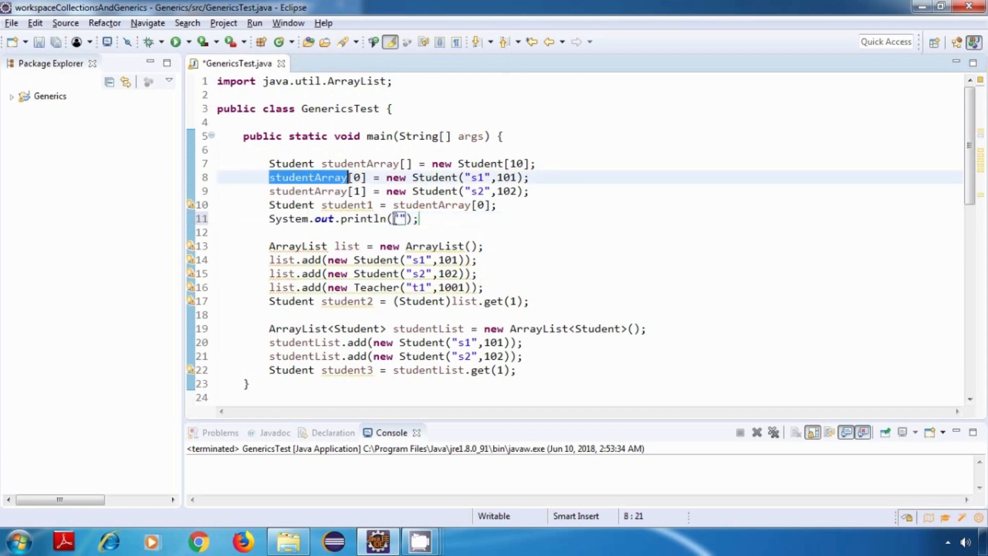
click(398, 218)
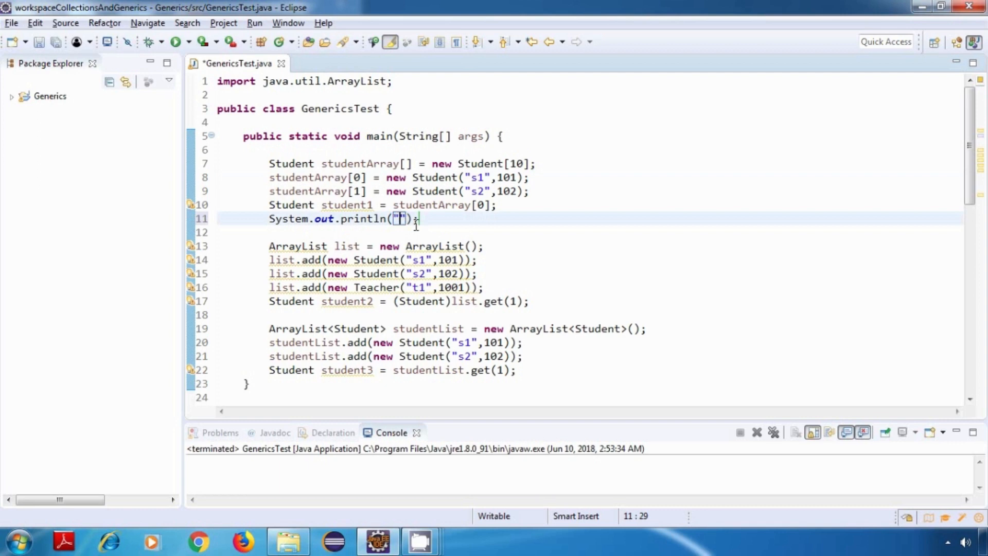
text(studentArray:)
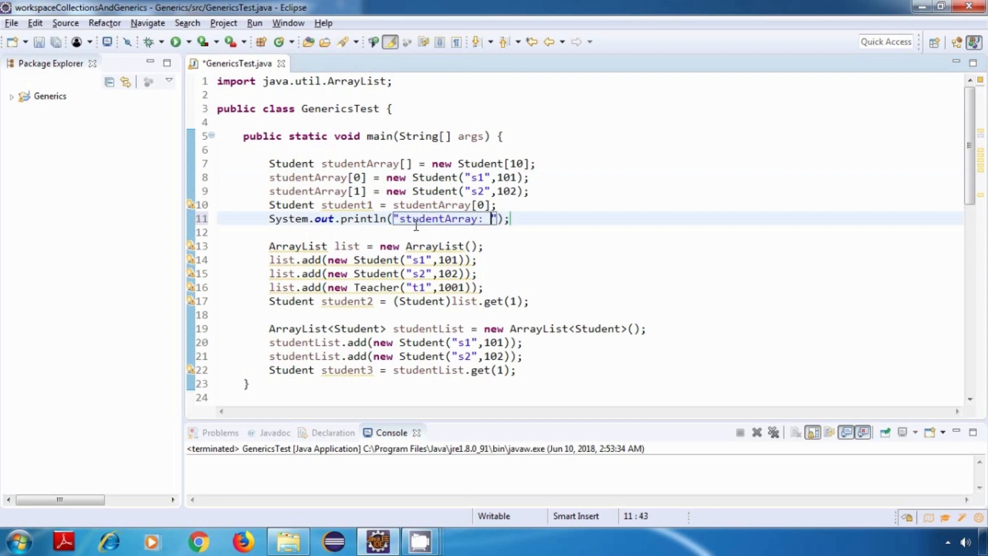
text(+)
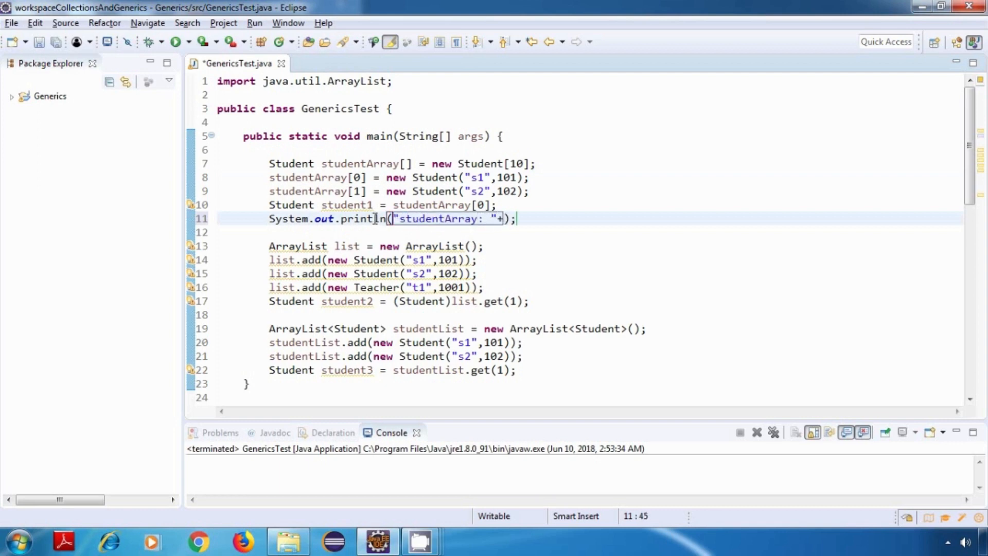
double_click(346, 204)
text(student1)
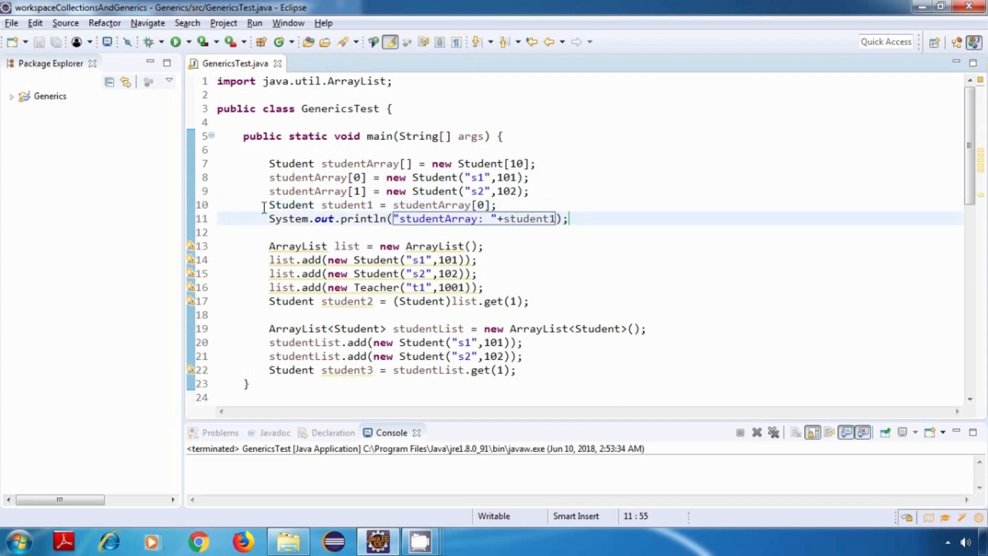
Copy that print statement below the student3 line and relabel it for student3.
triple_click(410, 219)
text(System.out.println("list: "+student2);)
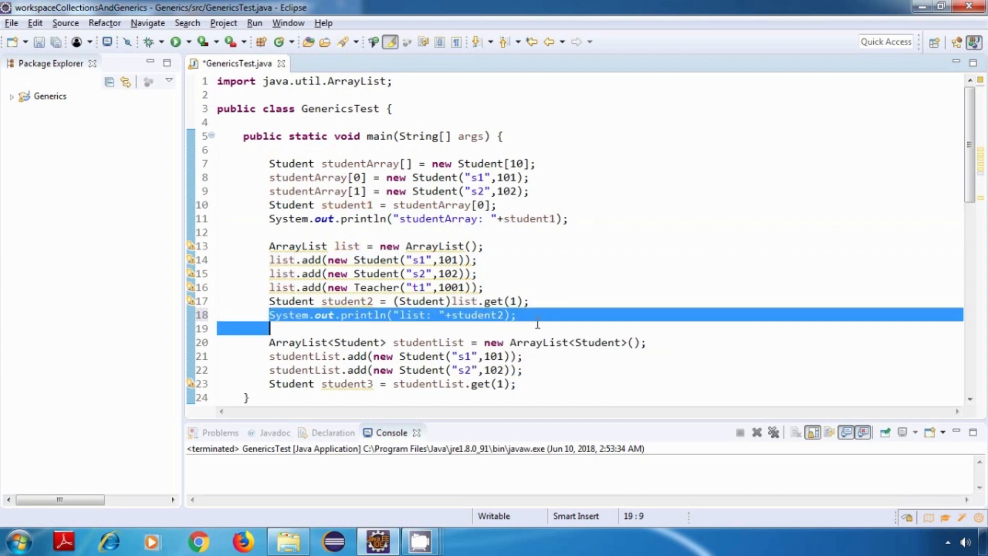
click(271, 396)
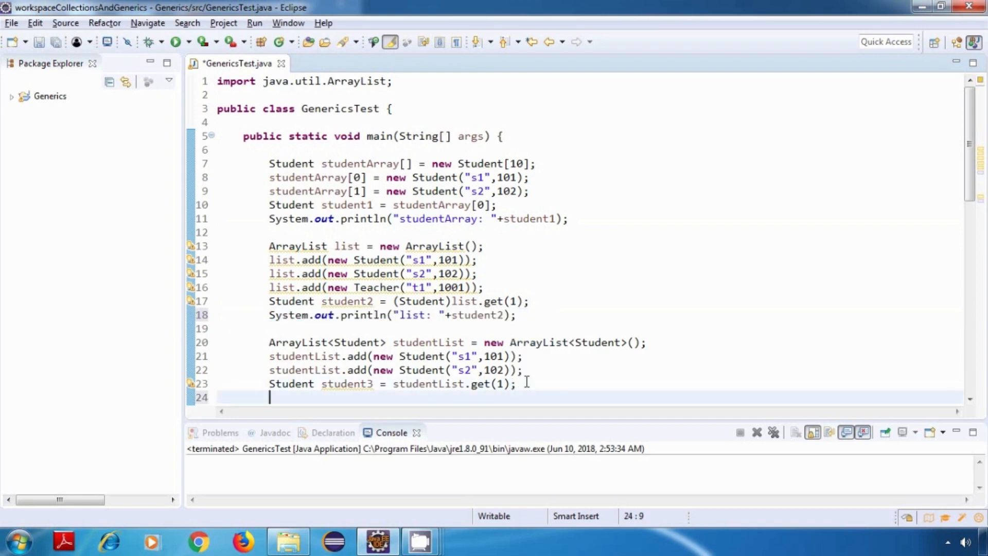
double_click(304, 291)
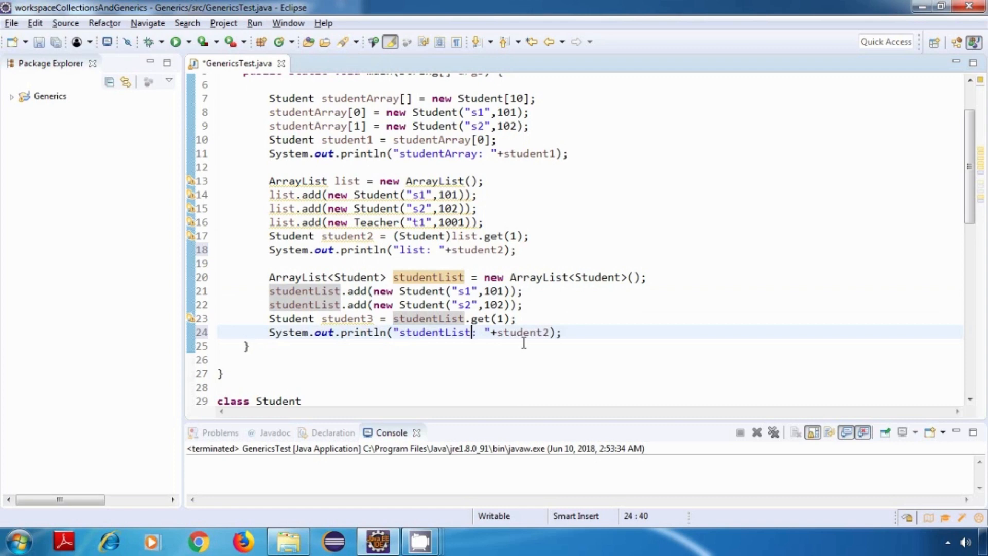
text(3)
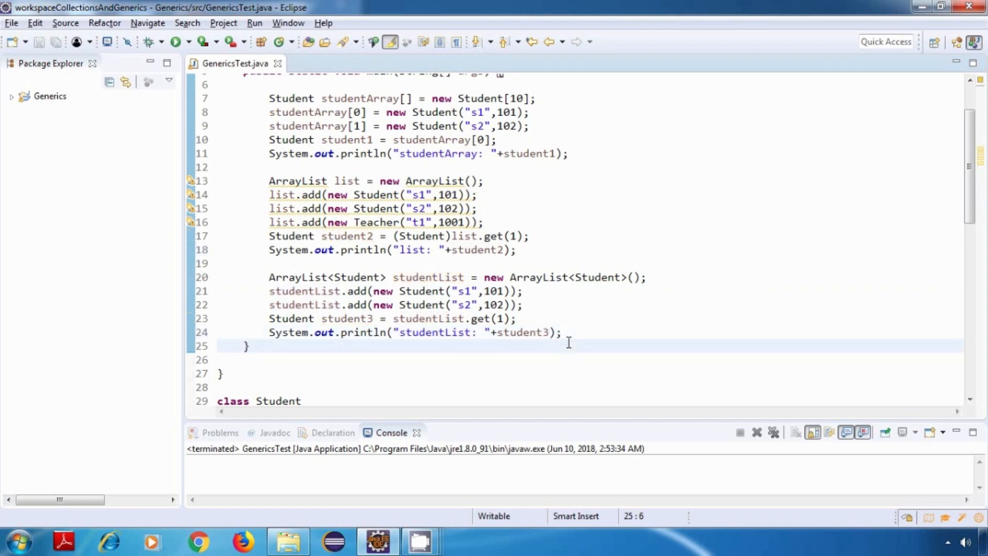
scroll(up, 3)
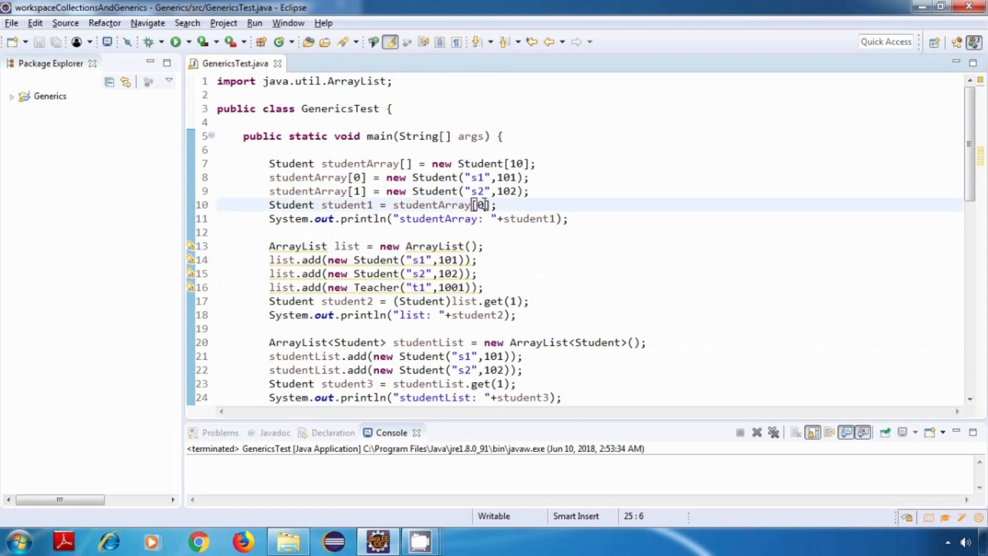
double_click(433, 177)
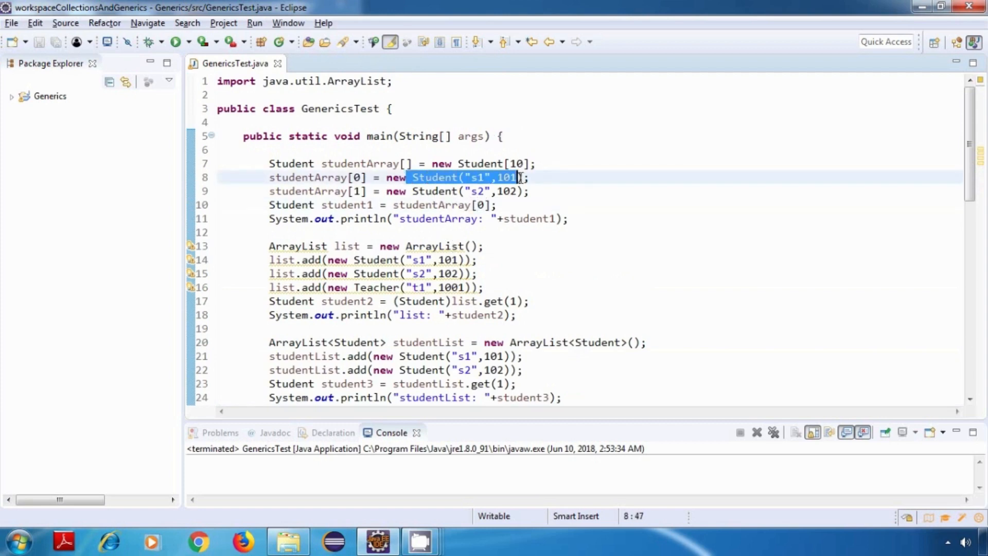
scroll(down, 3)
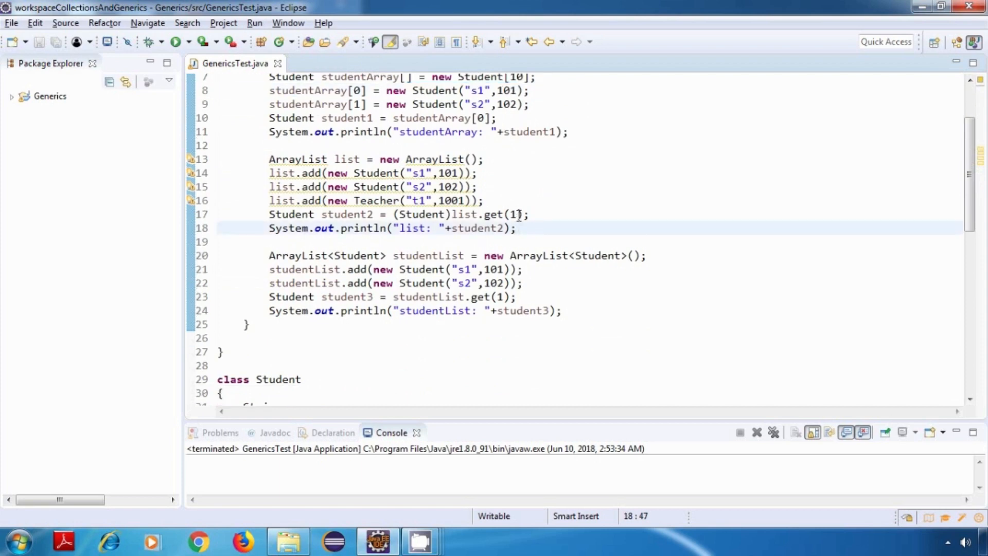
click(354, 186)
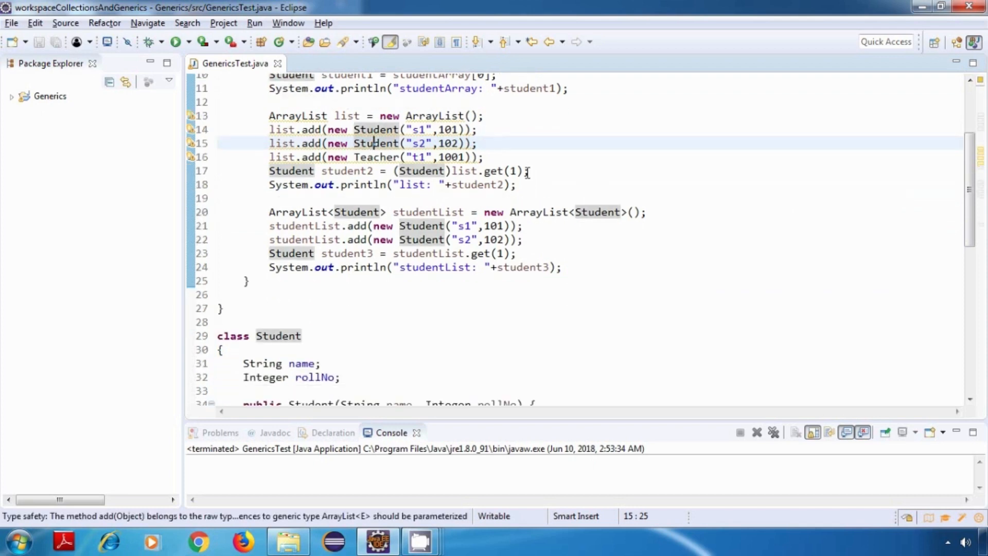
click(514, 171)
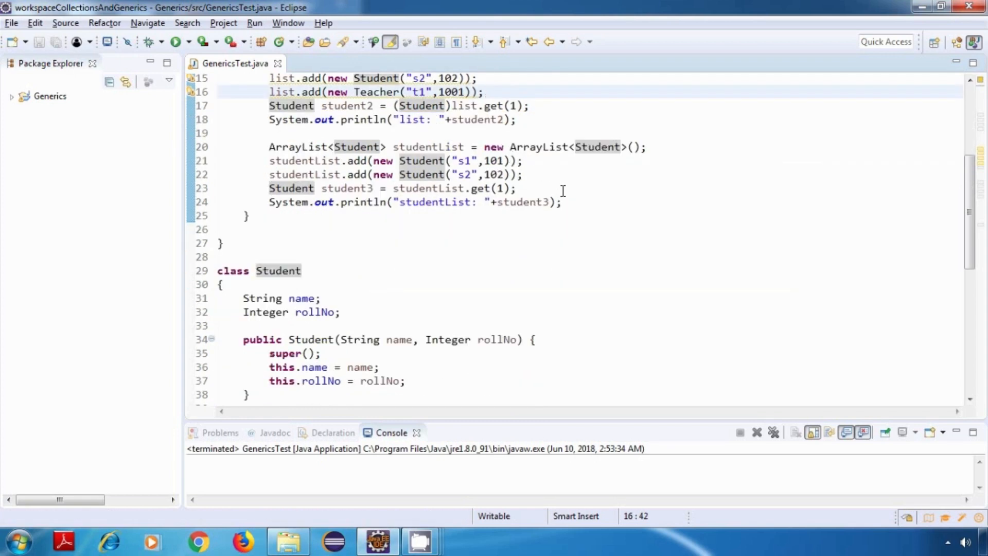
scroll(down, 3)
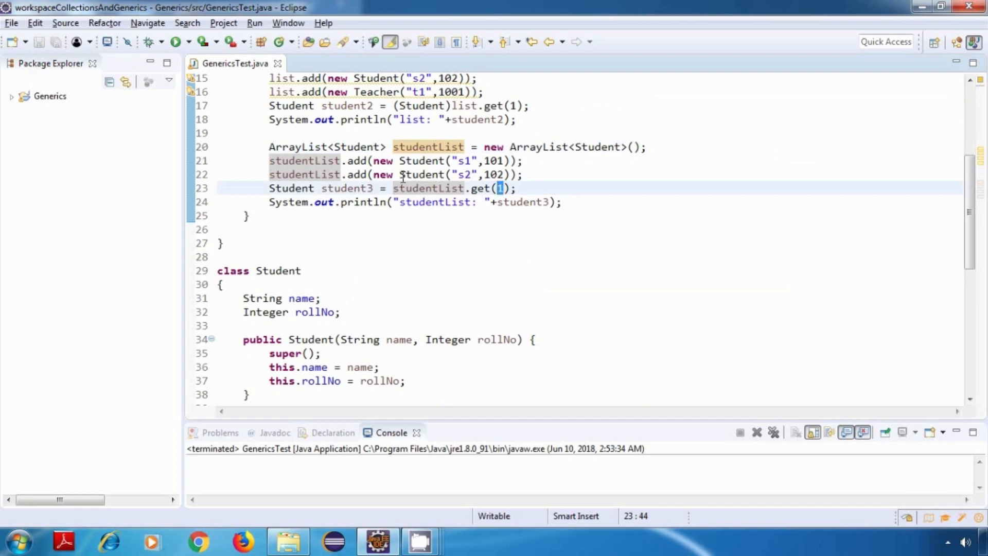
click(543, 216)
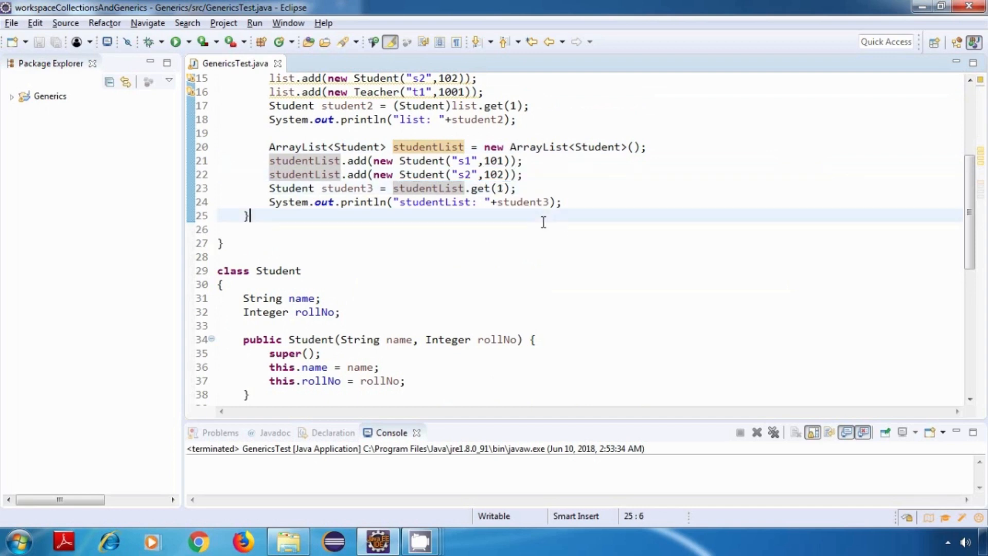
scroll(up, 3)
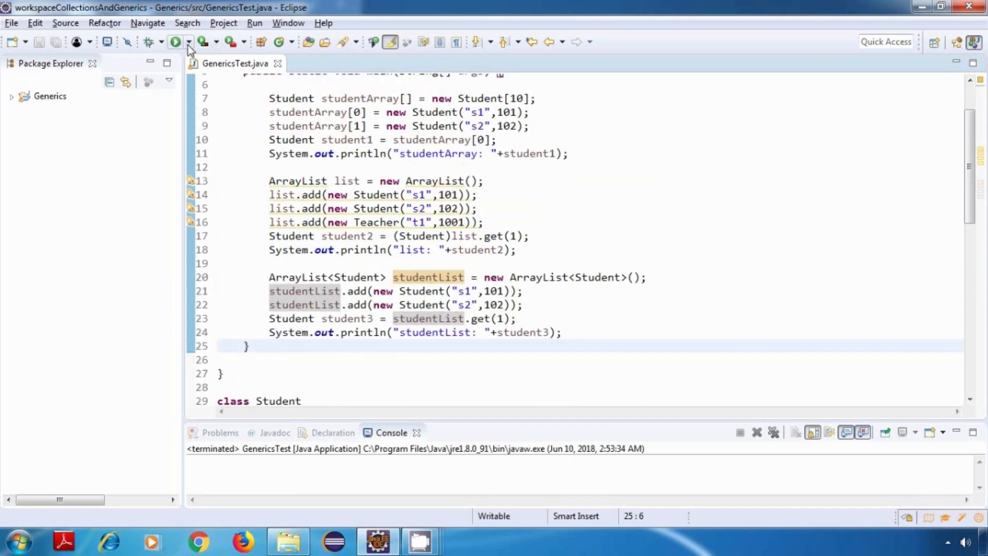
Run GenericsTest and select the three output lines (s1/101, s2/102, s2/102).
click(176, 41)
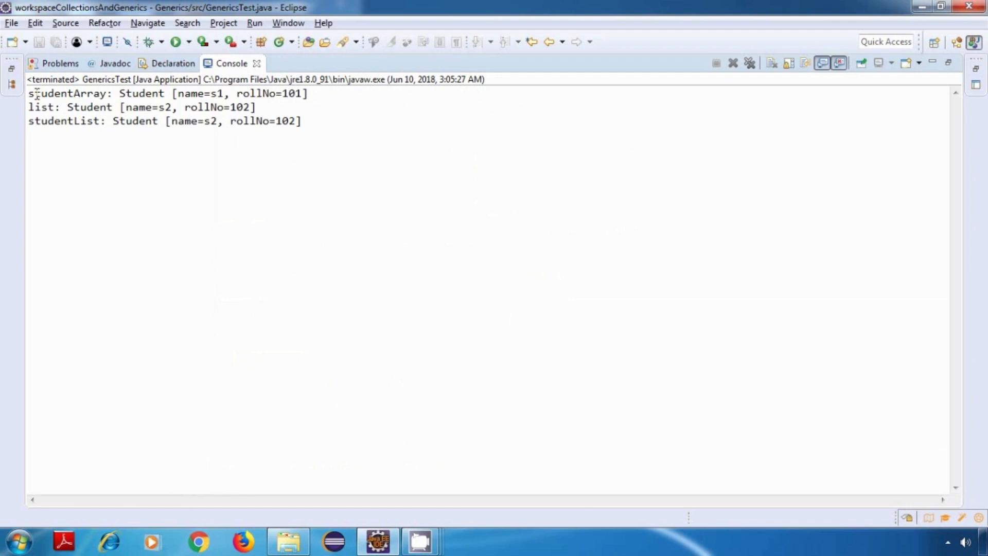
drag(31, 93, 309, 121)
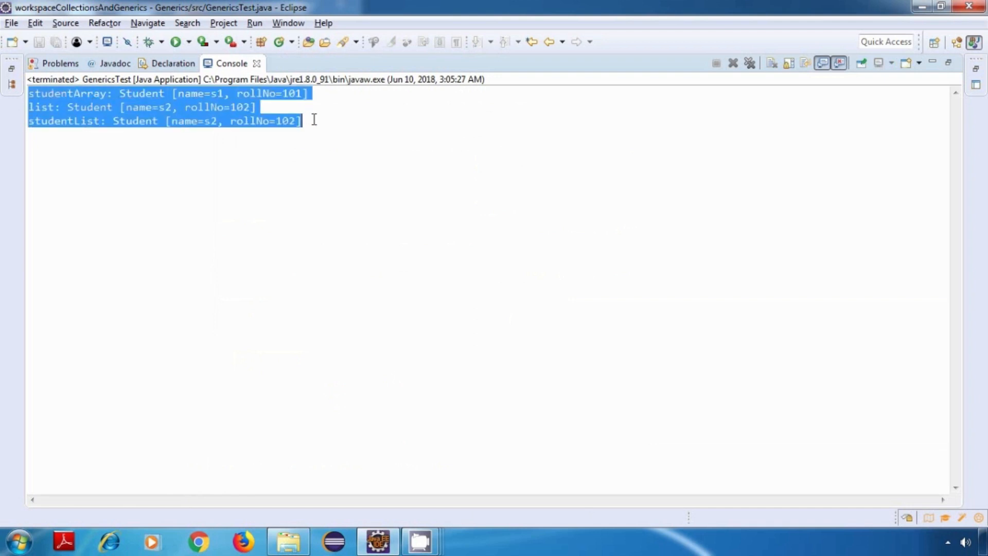
click(233, 121)
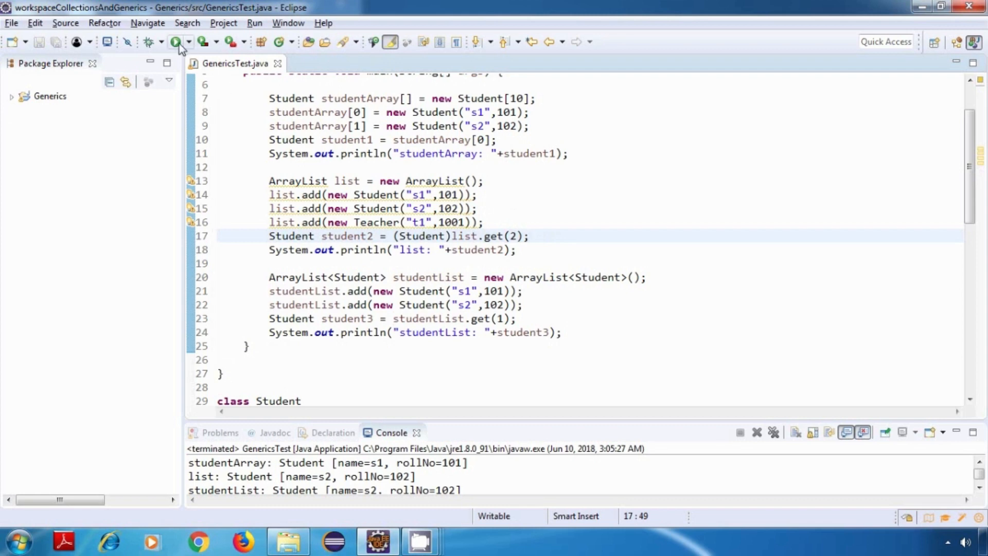
Rerun and highlight the 'Teacher cannot be cast to Student' exception message.
click(179, 41)
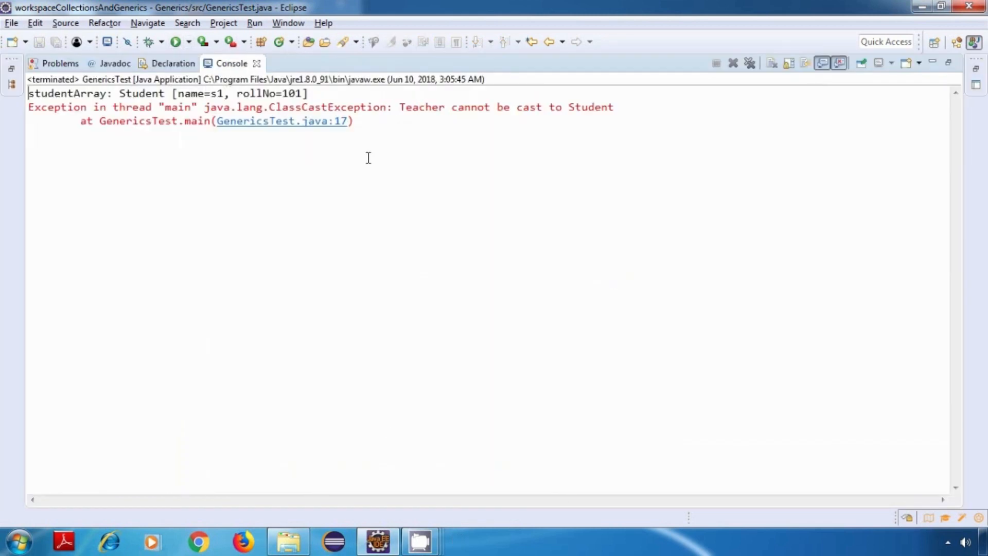
double_click(422, 107)
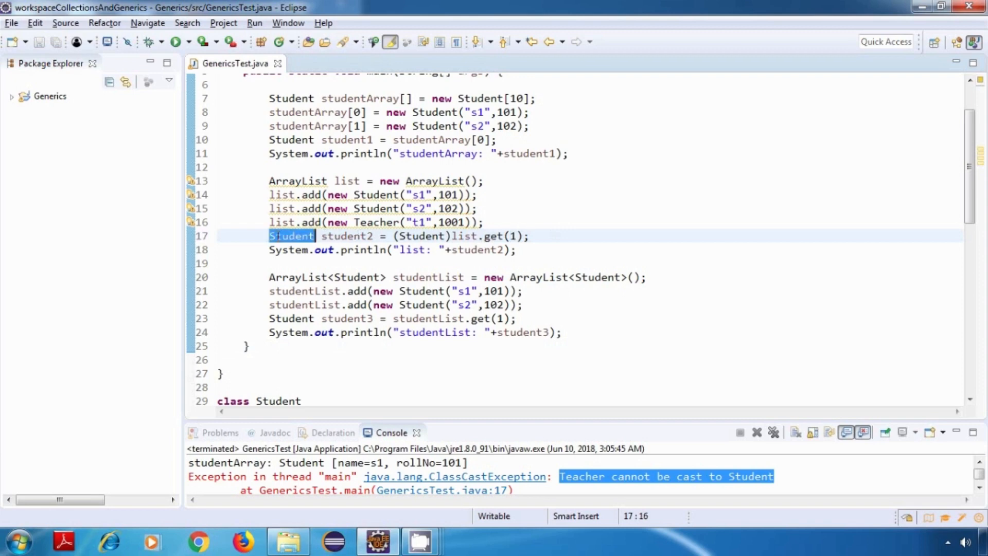
text(Objec)
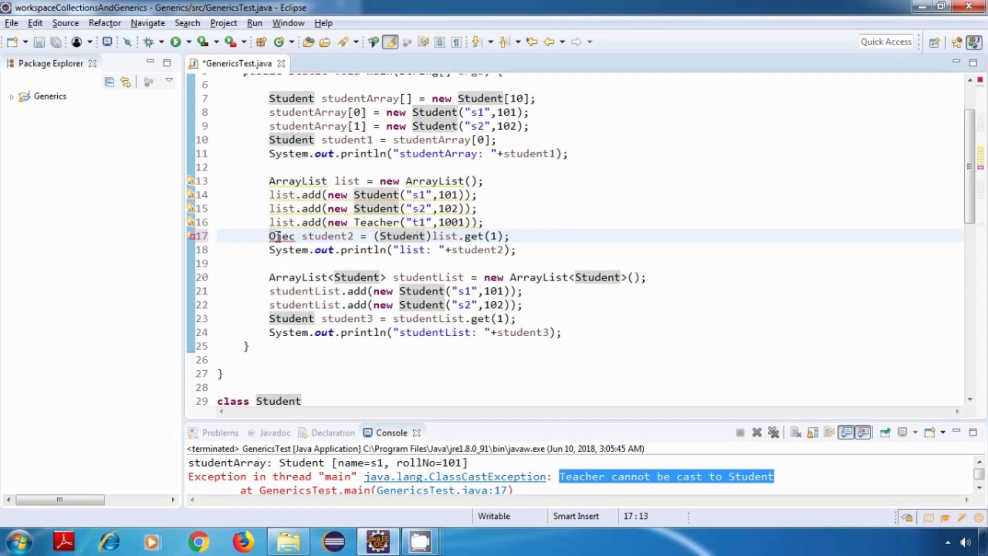
double_click(405, 236)
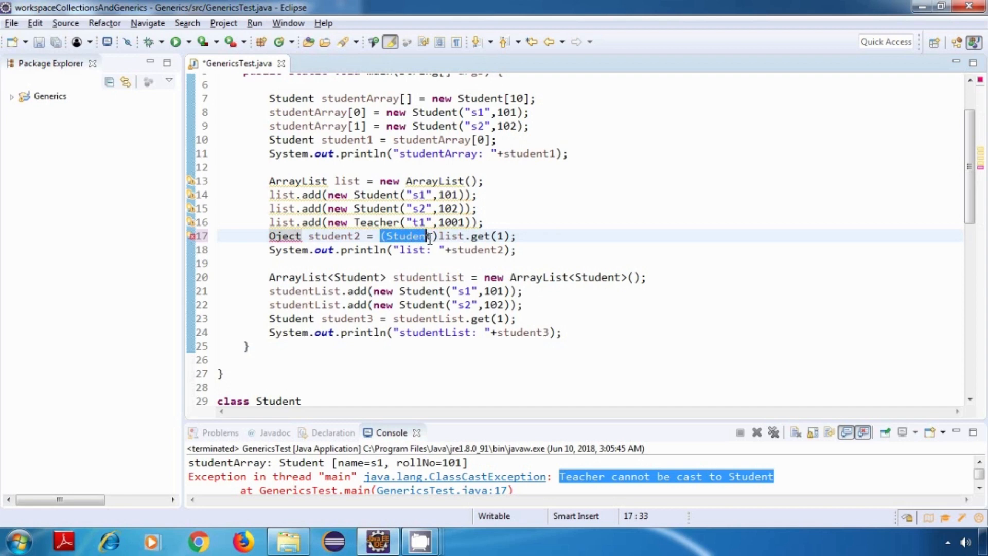
key(Delete)
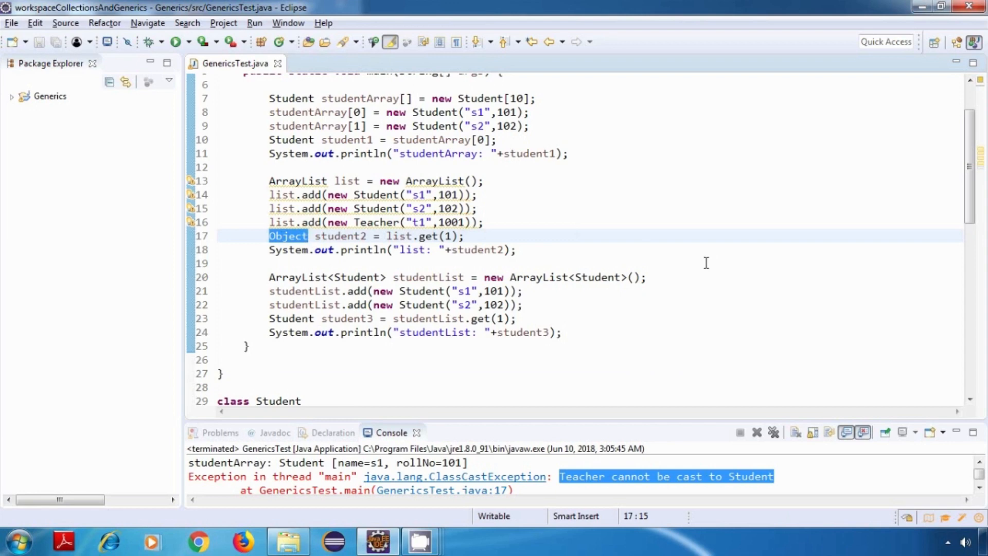
text((Student))
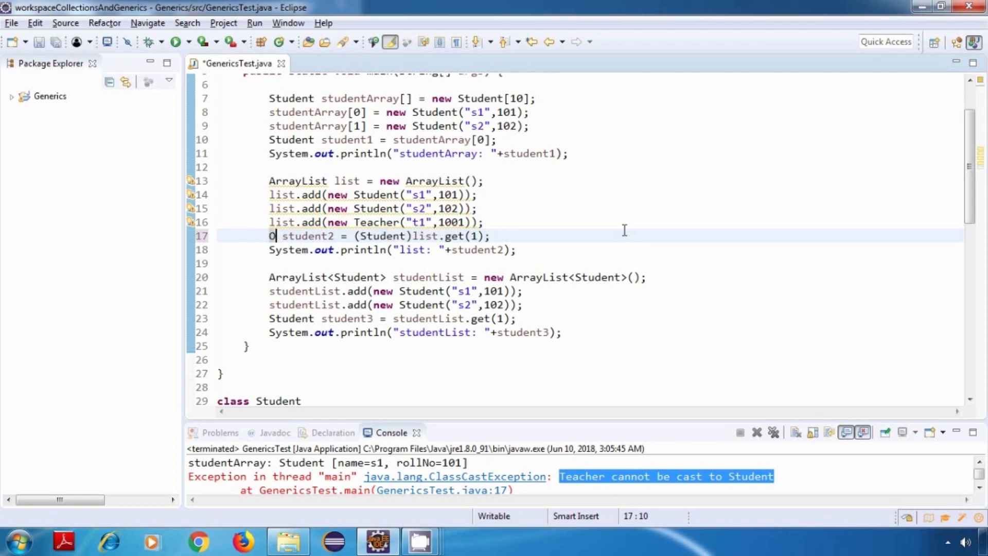
text(Student)
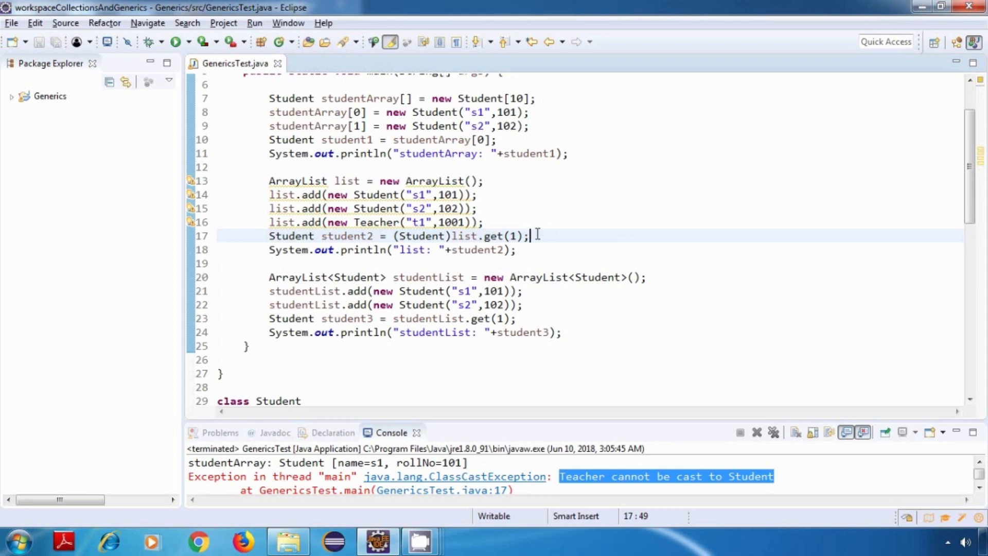
mouse_move(591, 309)
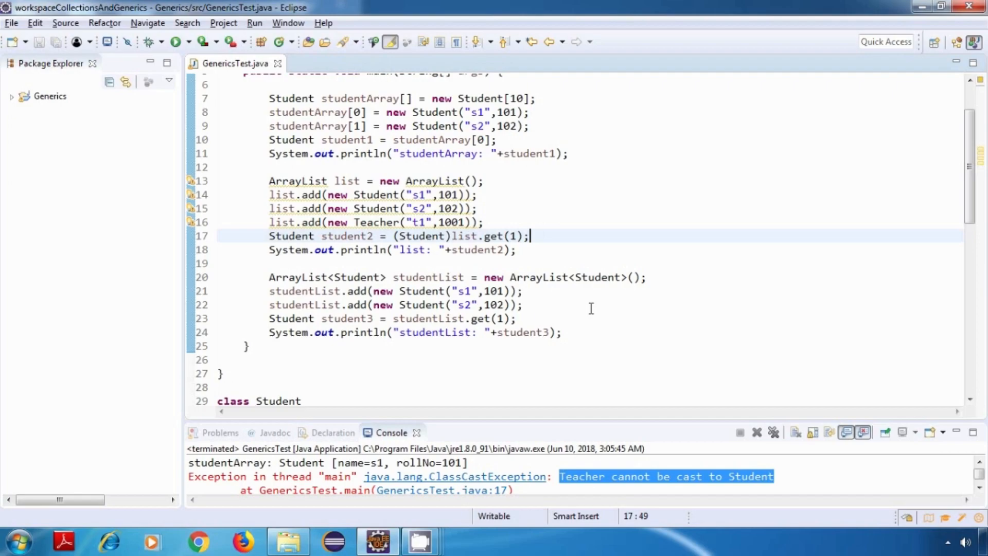